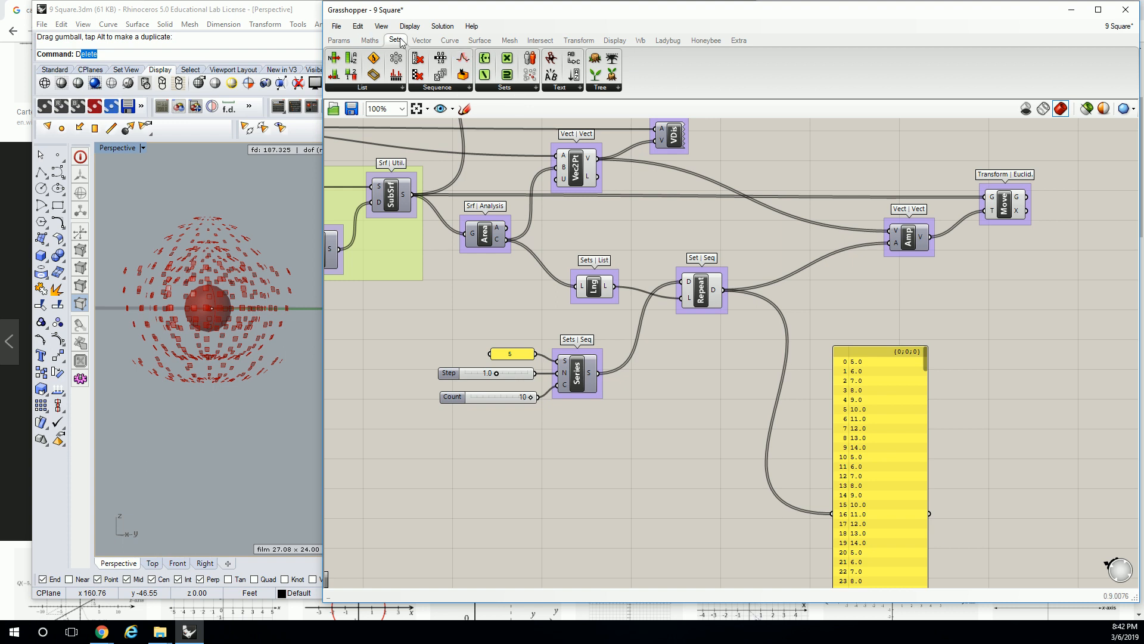
{"action": "mouse_move", "coordinate": [848, 306]}
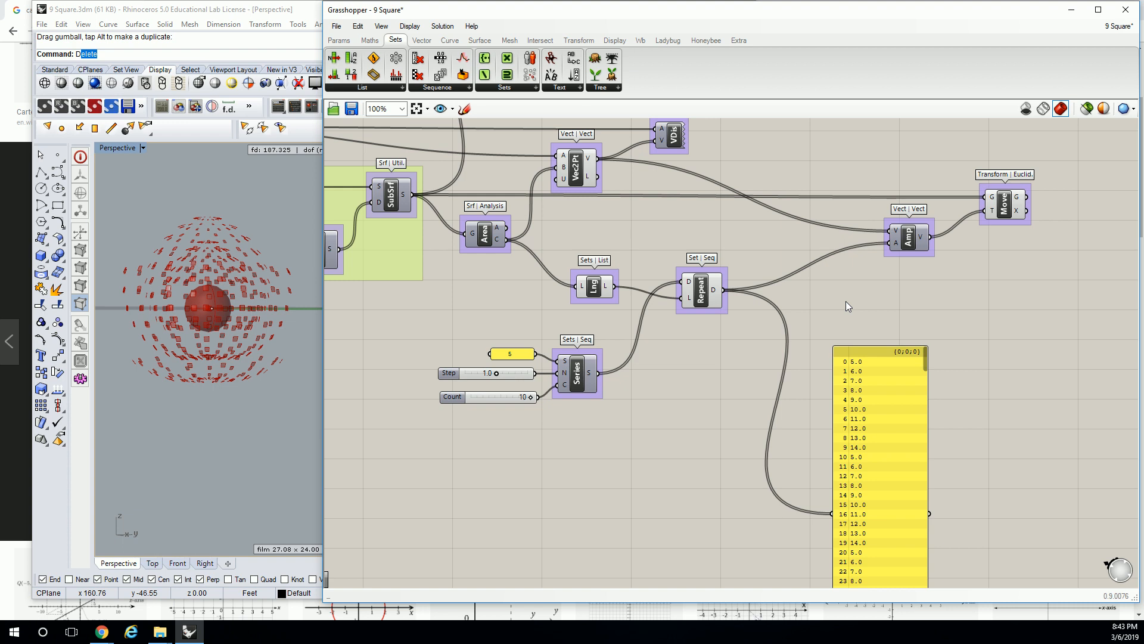
{"action": "mouse_move", "coordinate": [854, 279]}
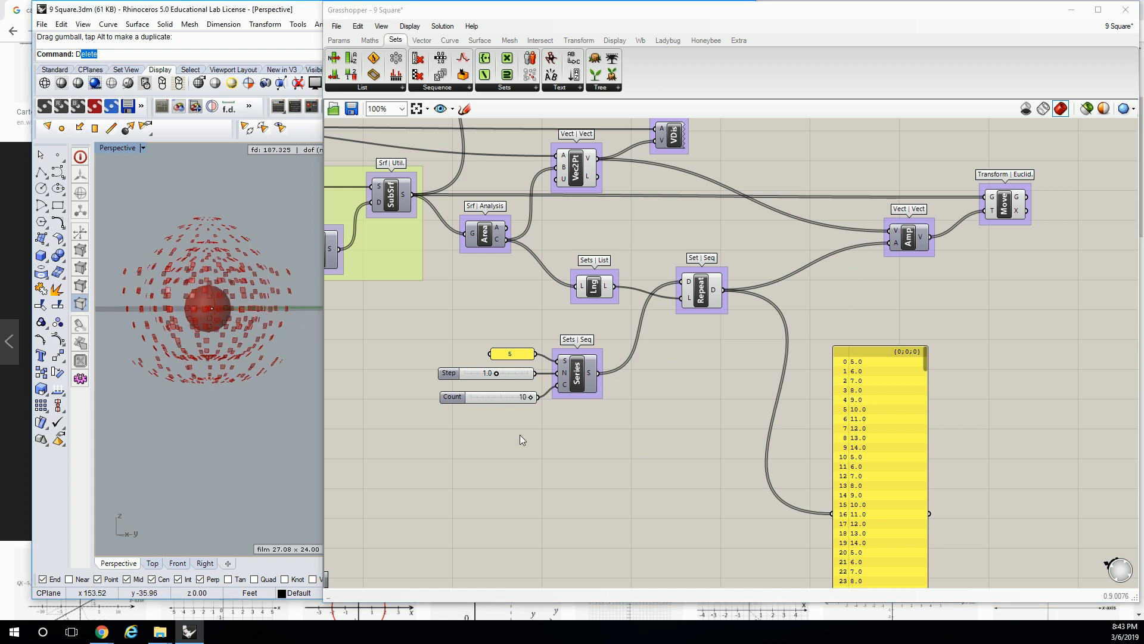
Raise the Count slider's maximum to 20 in its settings
{"action": "double_click", "coordinate": [485, 396]}
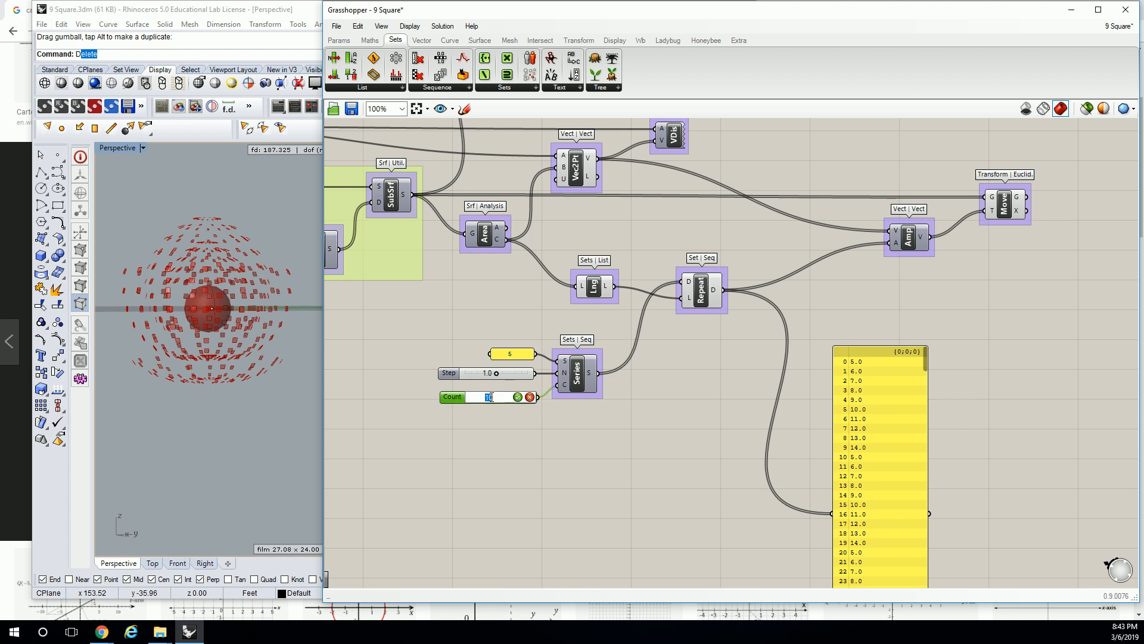
{"action": "double_click", "coordinate": [488, 396]}
{"action": "type", "text": "20"}
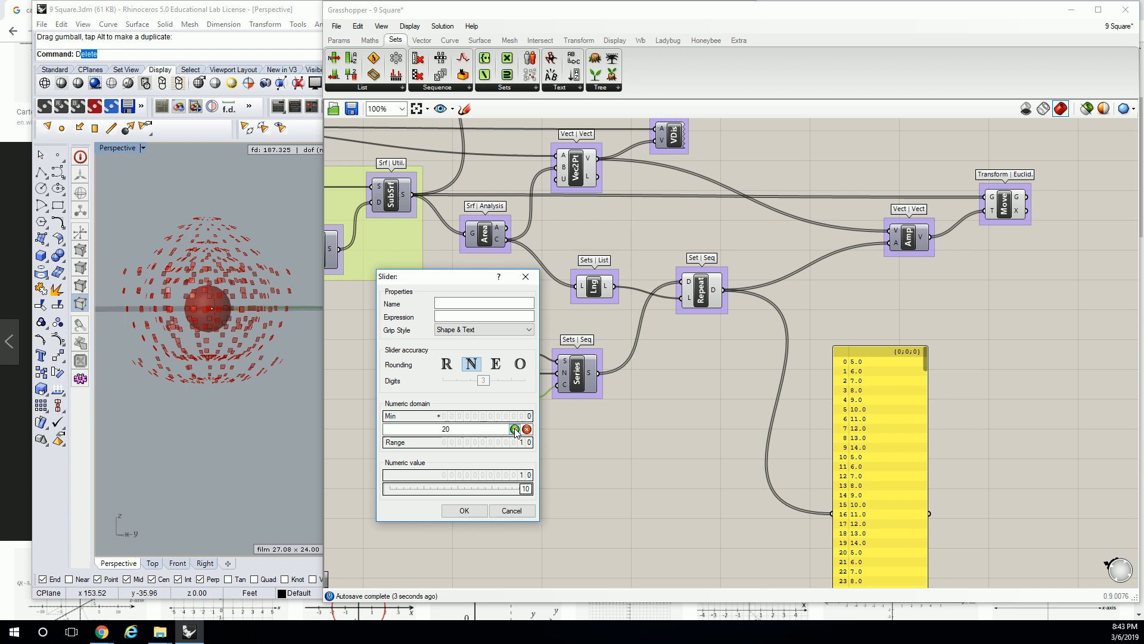
{"action": "left_click", "coordinate": [464, 510]}
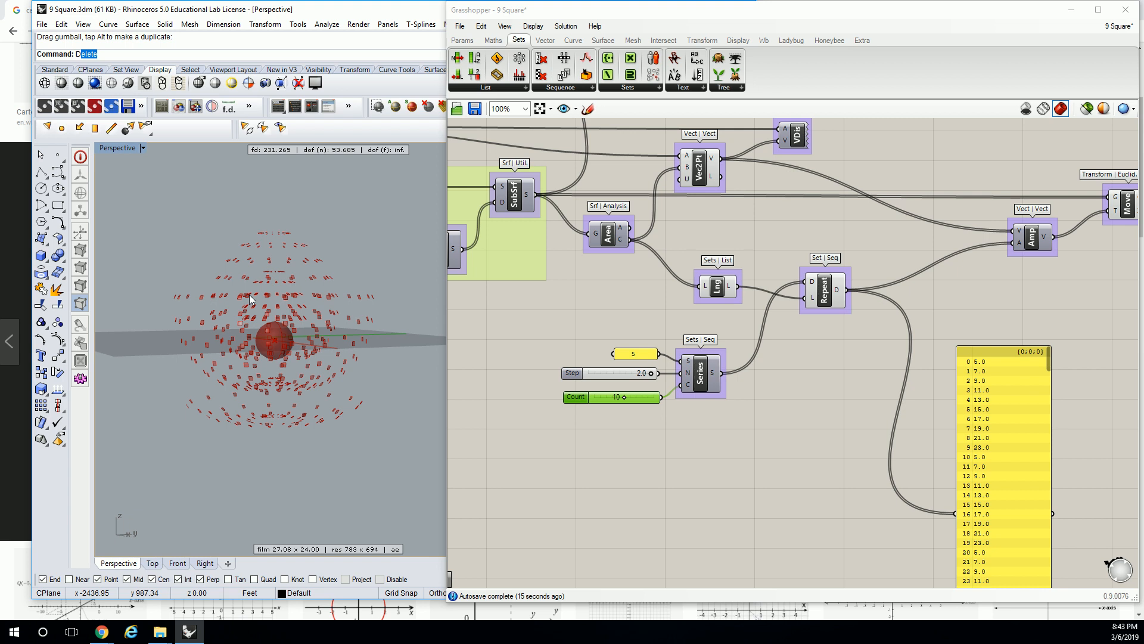
{"action": "mouse_move", "coordinate": [302, 238]}
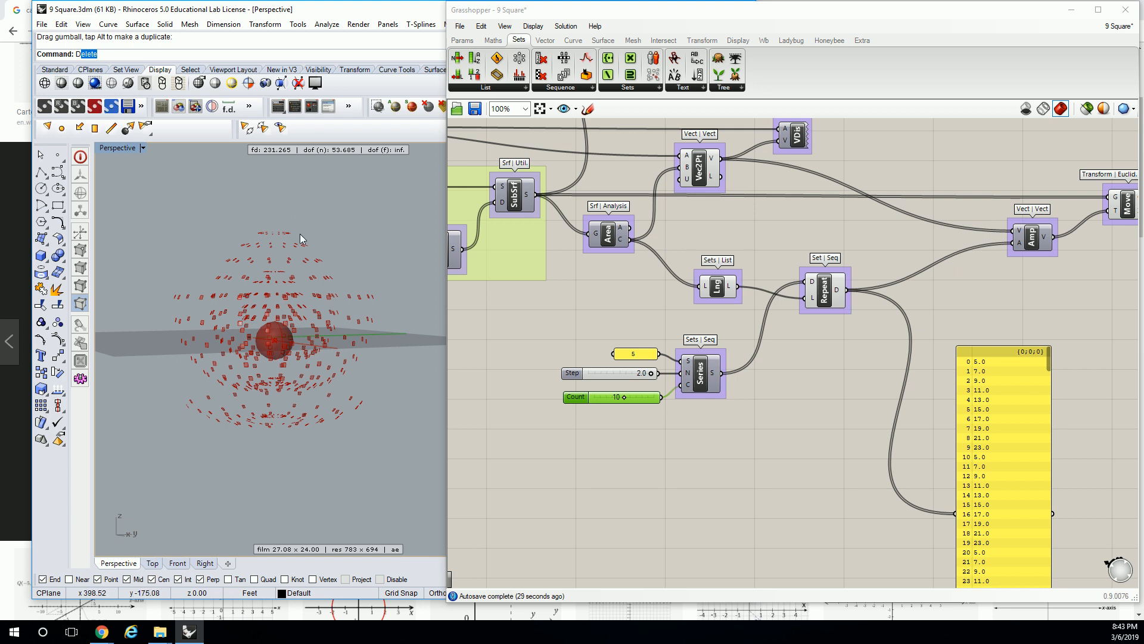
{"action": "mouse_move", "coordinate": [329, 394]}
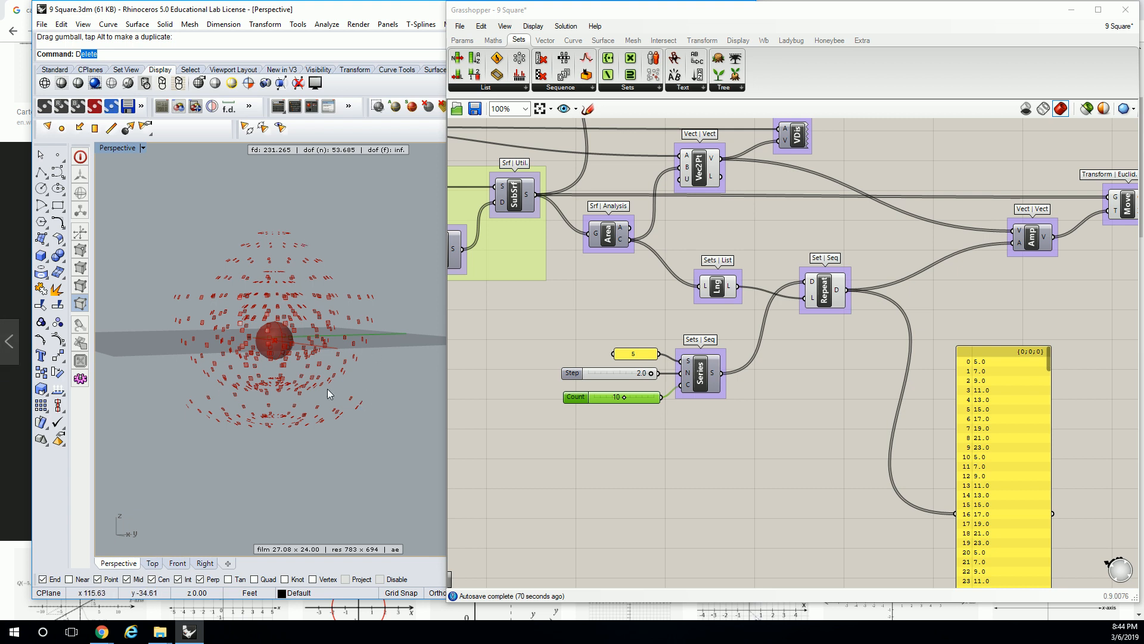
{"action": "mouse_move", "coordinate": [222, 401]}
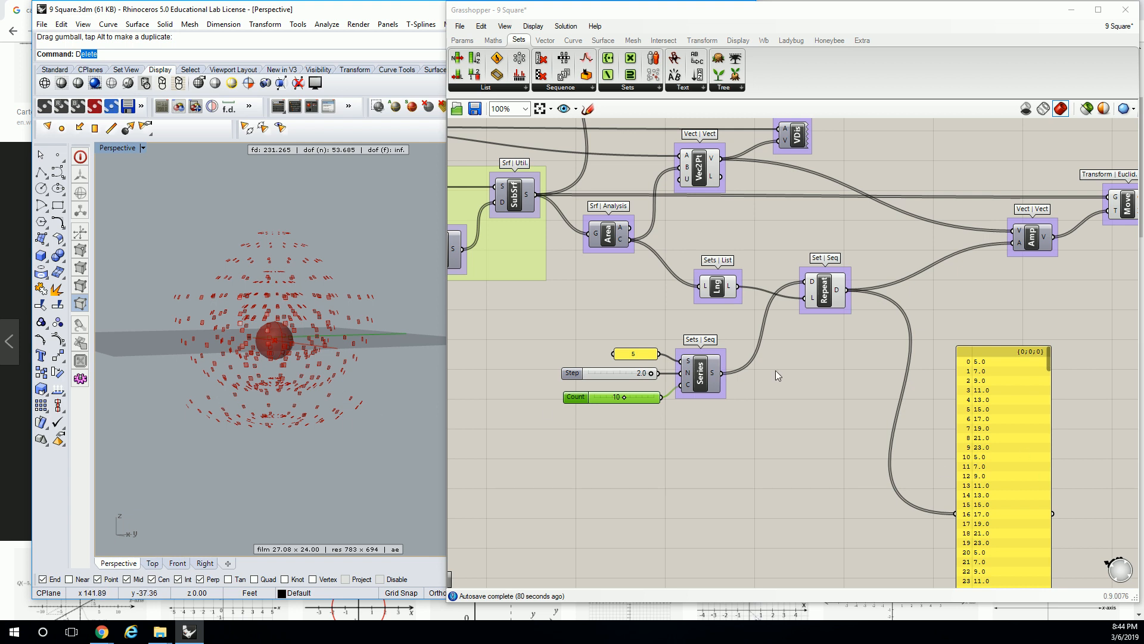
{"action": "mouse_move", "coordinate": [275, 237]}
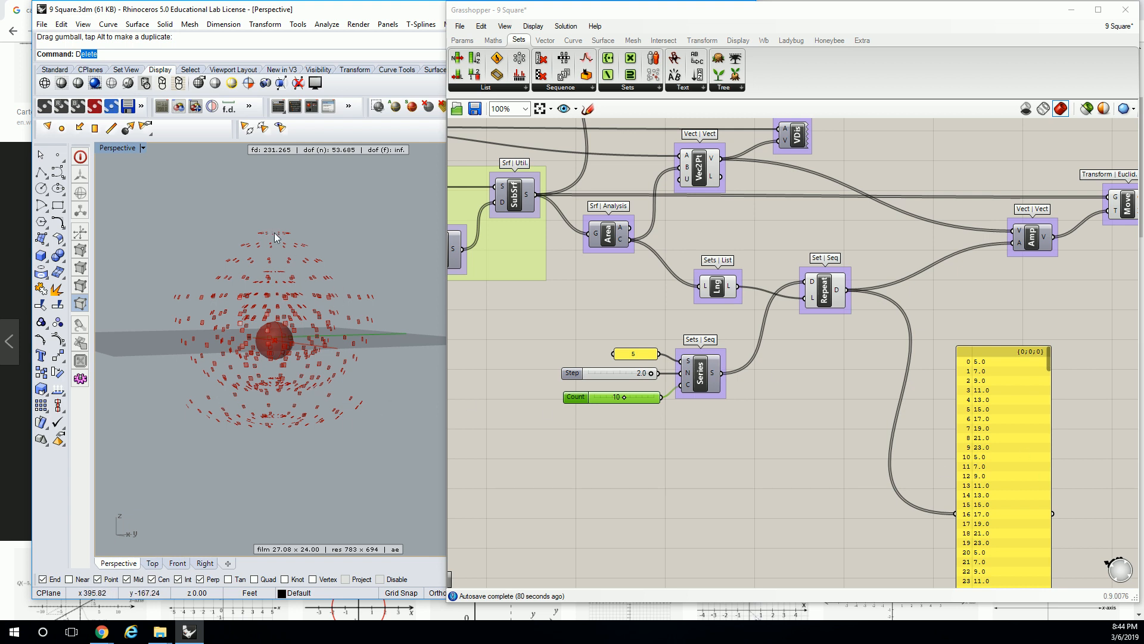
{"action": "mouse_move", "coordinate": [288, 371]}
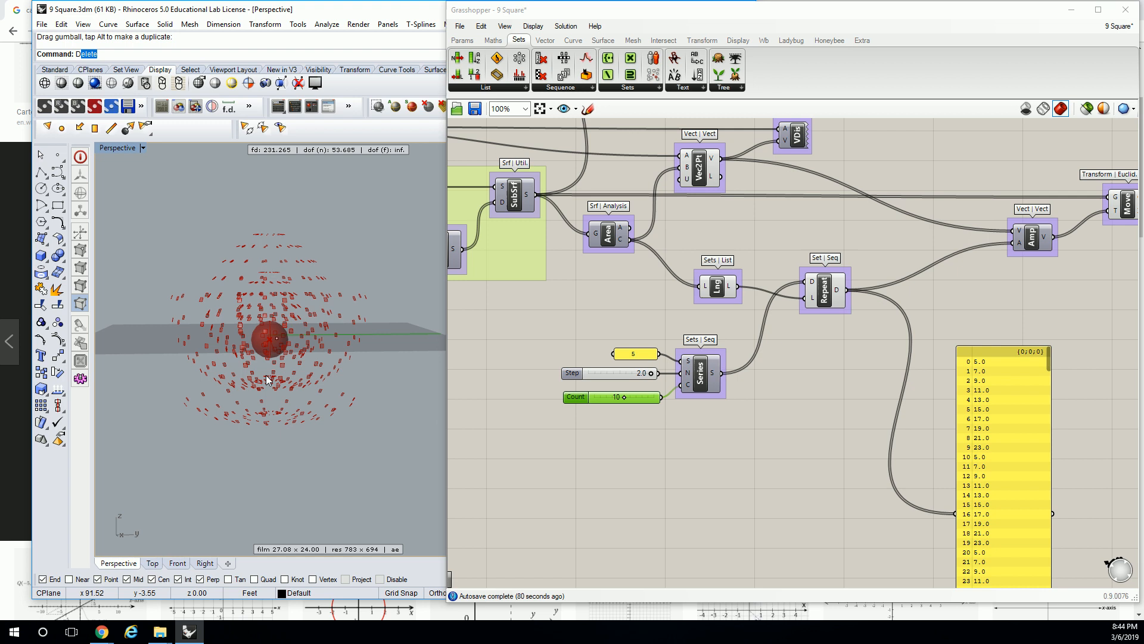
{"action": "mouse_move", "coordinate": [255, 399]}
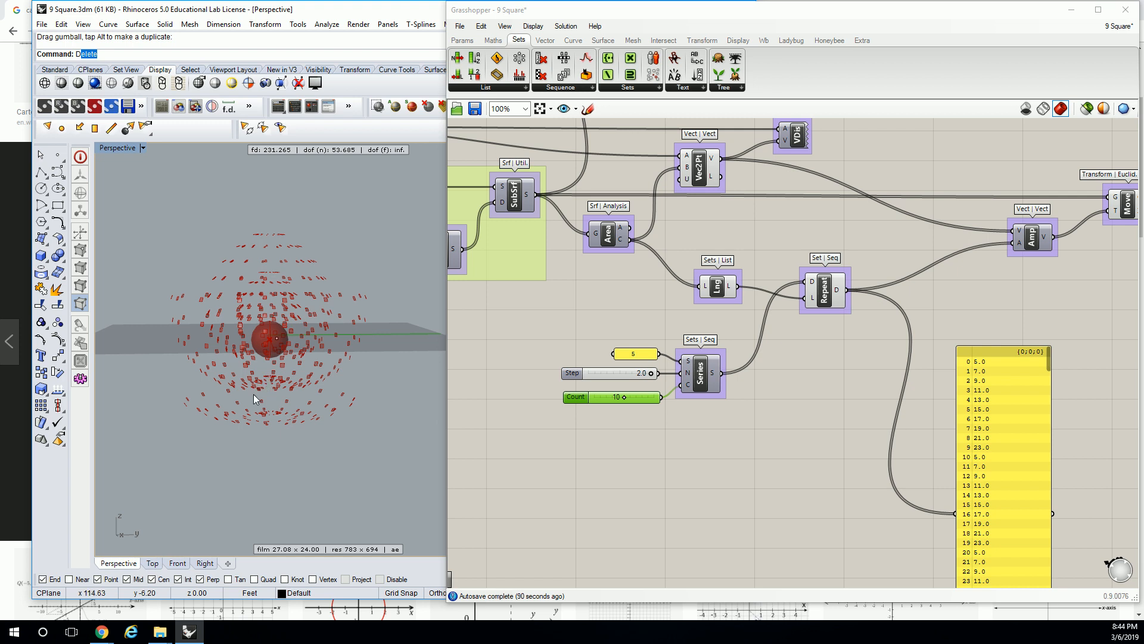
{"action": "mouse_move", "coordinate": [213, 412]}
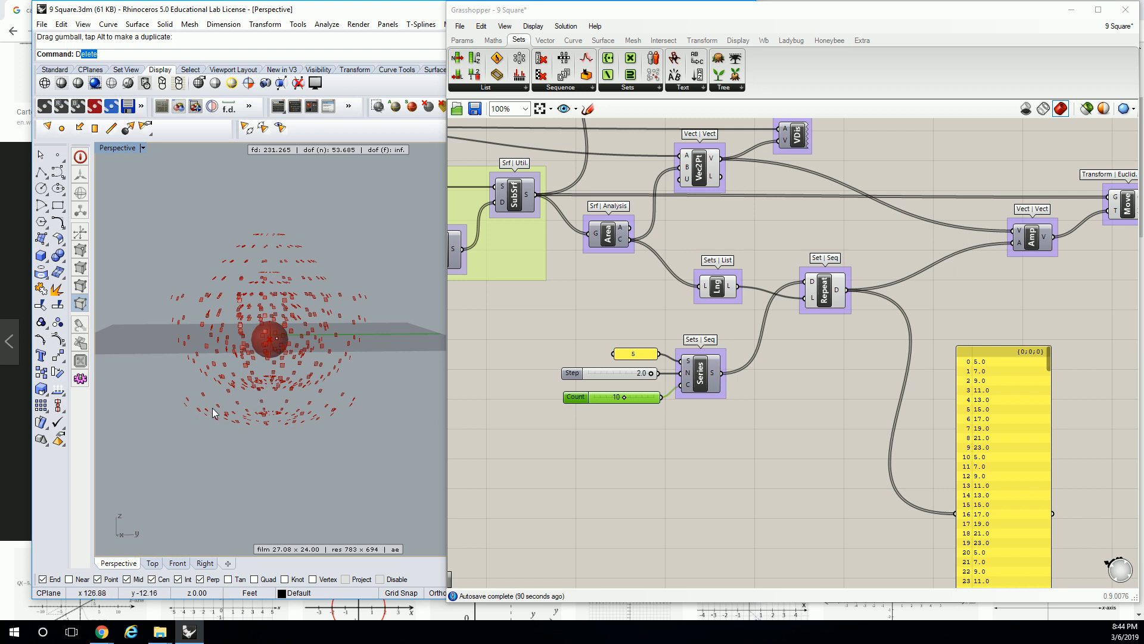
{"action": "mouse_move", "coordinate": [187, 411]}
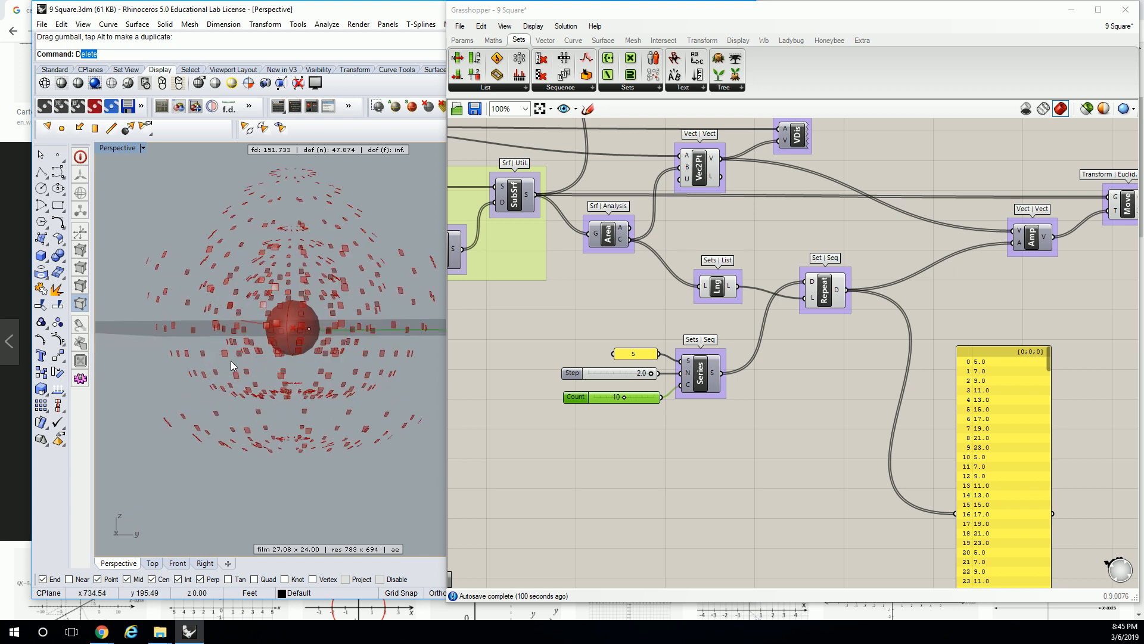
{"action": "mouse_move", "coordinate": [234, 361]}
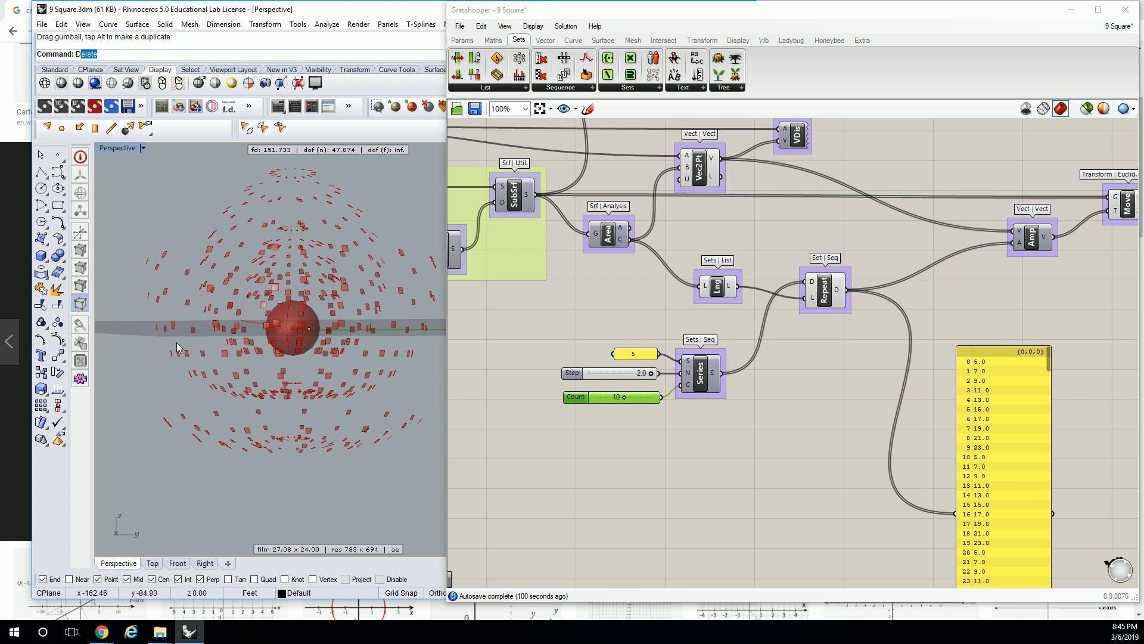
{"action": "mouse_move", "coordinate": [144, 264]}
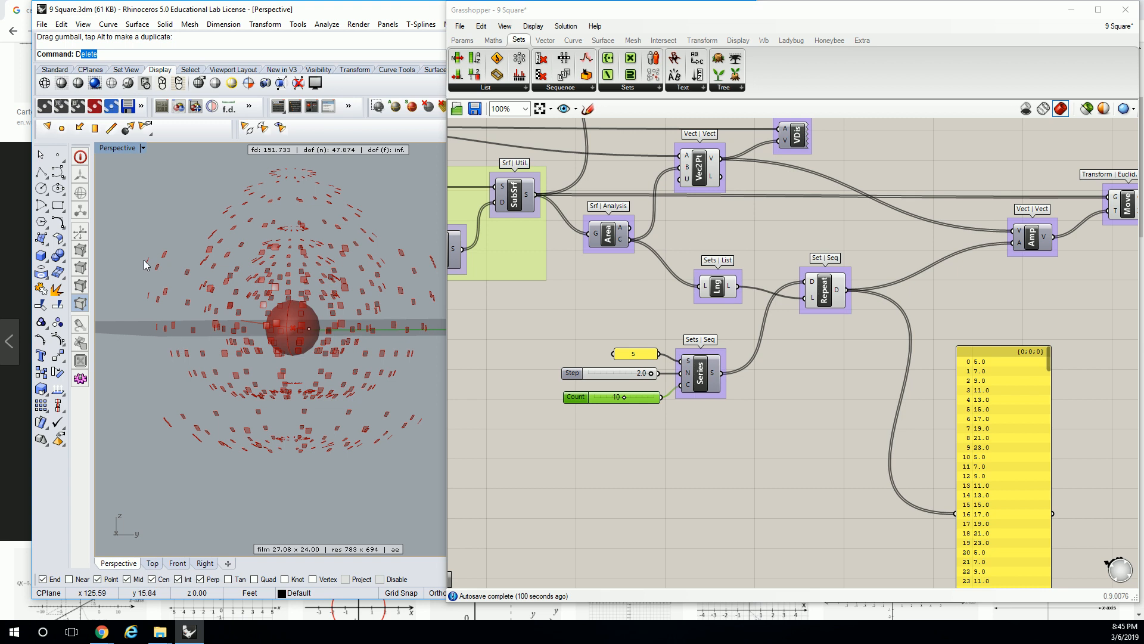
{"action": "mouse_move", "coordinate": [244, 261]}
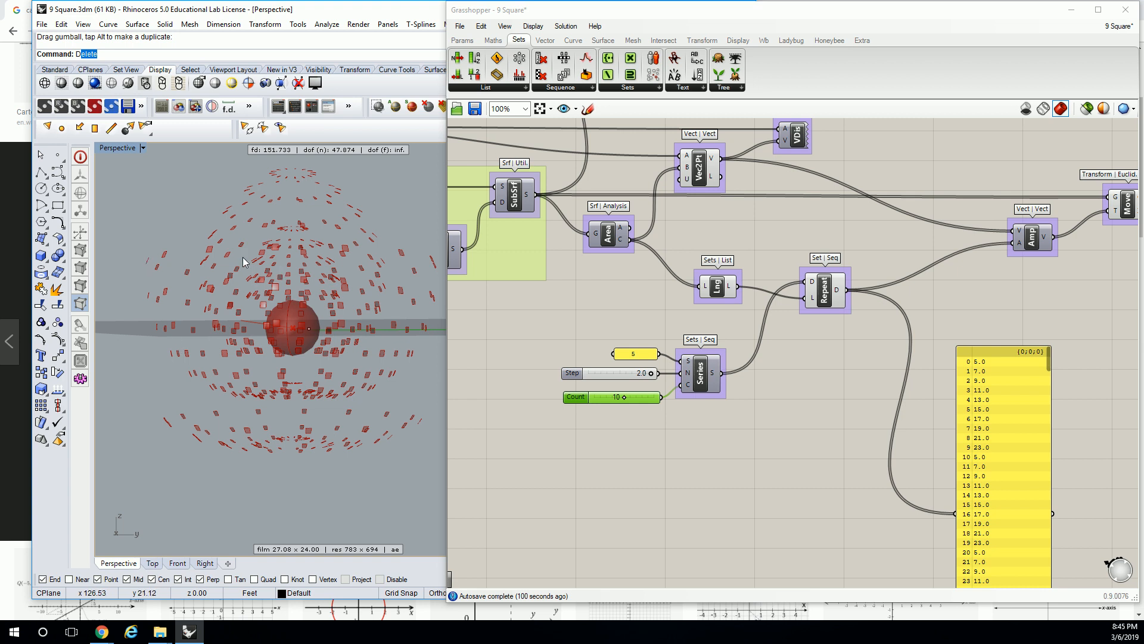
{"action": "left_click_drag", "start_coordinate": [244, 261], "coordinate": [284, 172]}
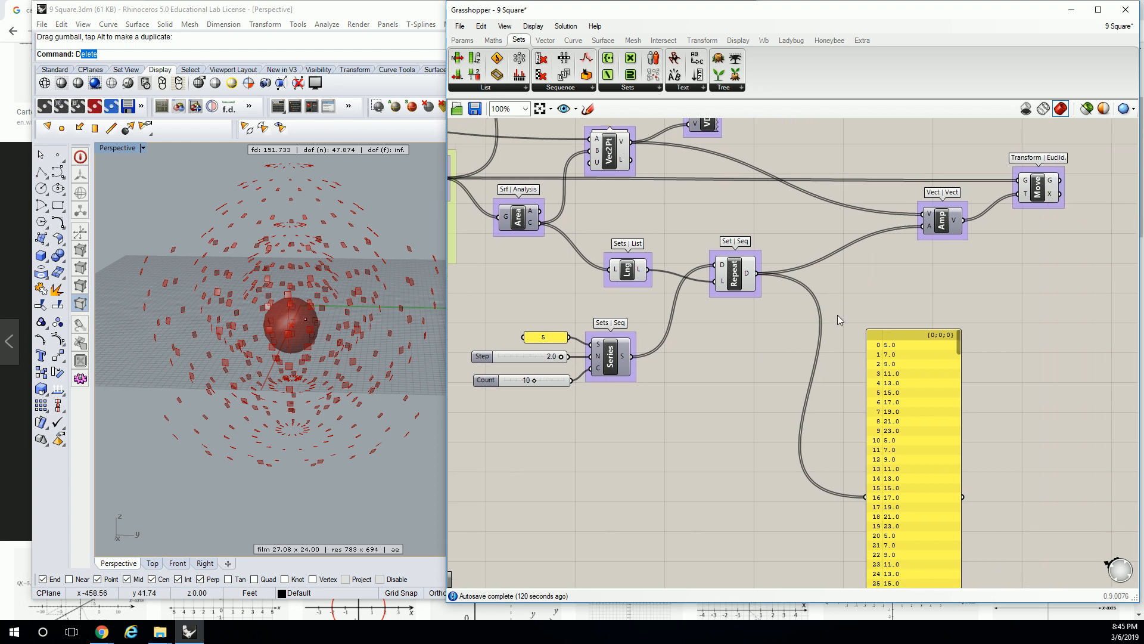
{"action": "mouse_move", "coordinate": [816, 308]}
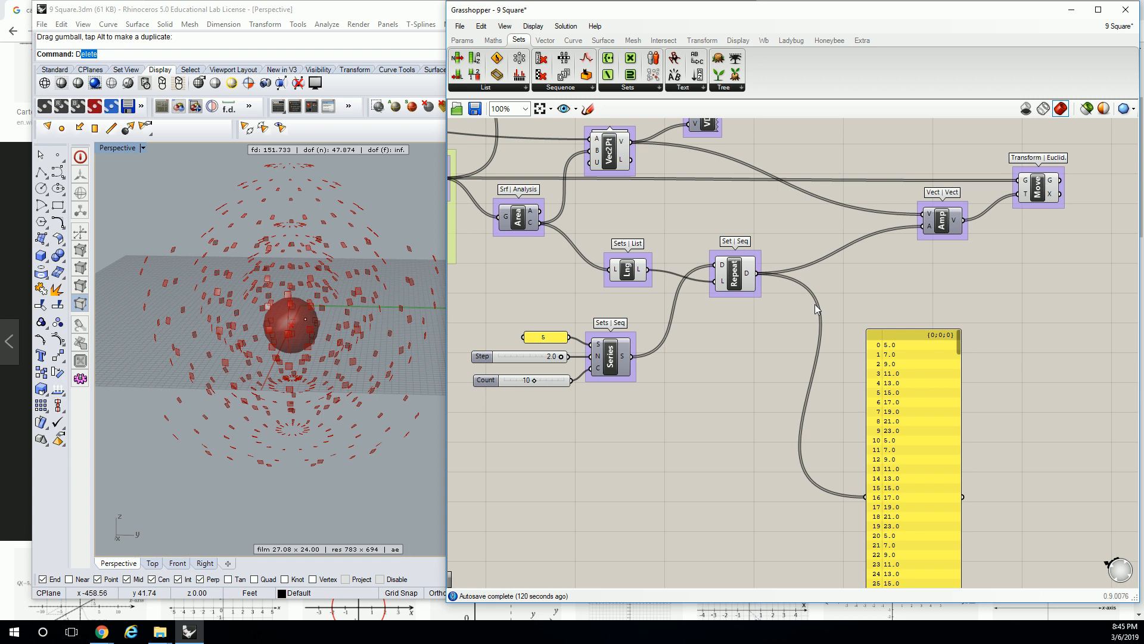
{"action": "mouse_move", "coordinate": [561, 354]}
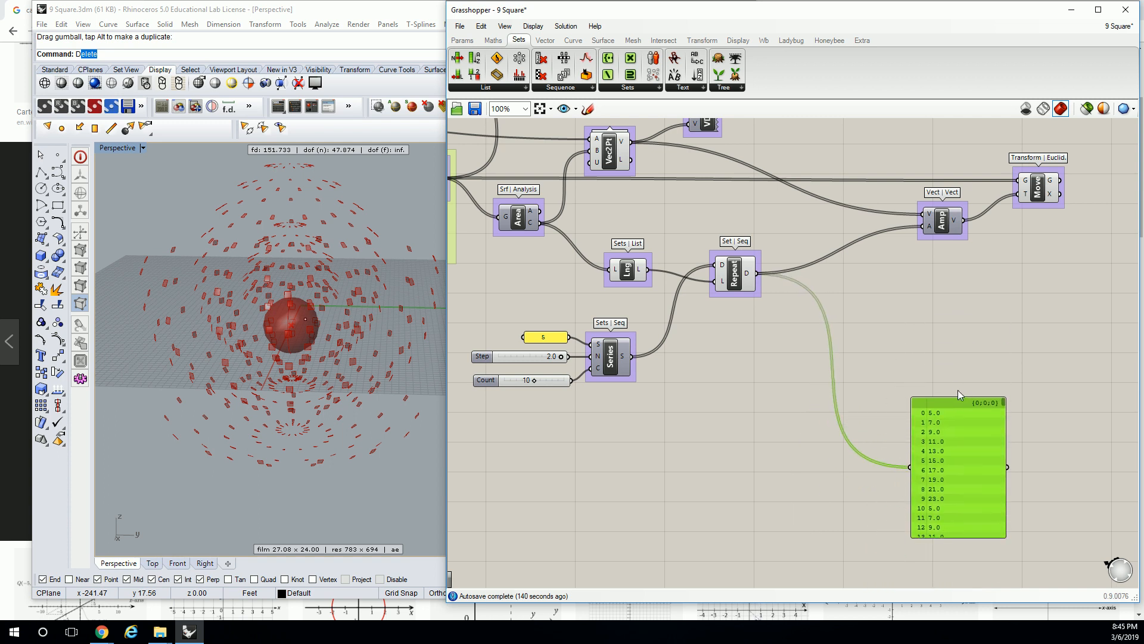
{"action": "mouse_move", "coordinate": [959, 394]}
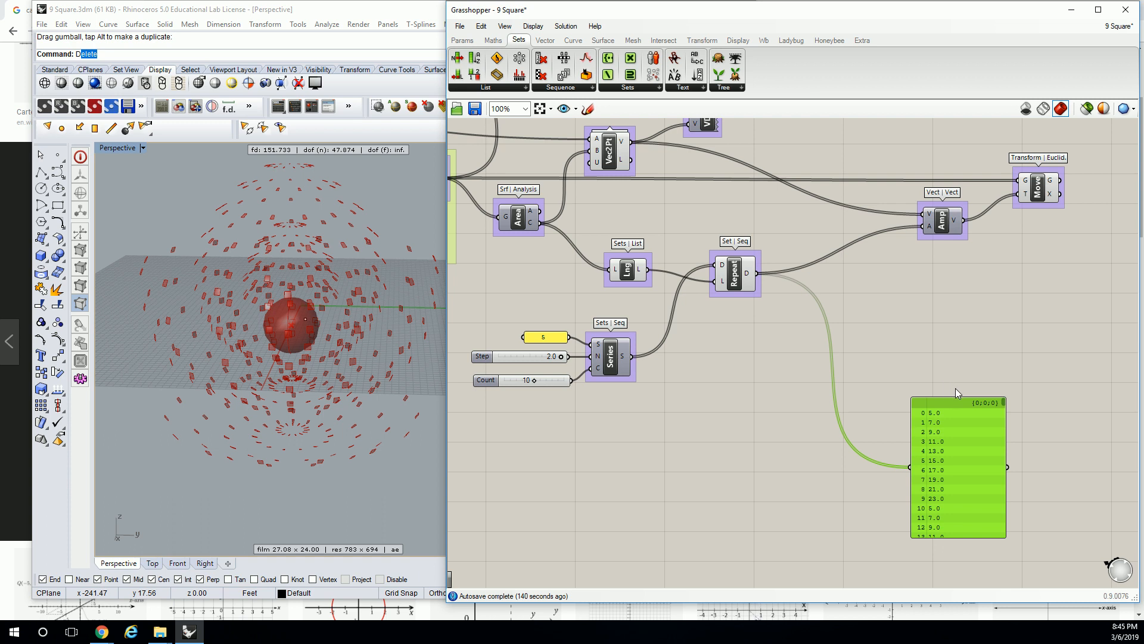
{"action": "mouse_move", "coordinate": [952, 378]}
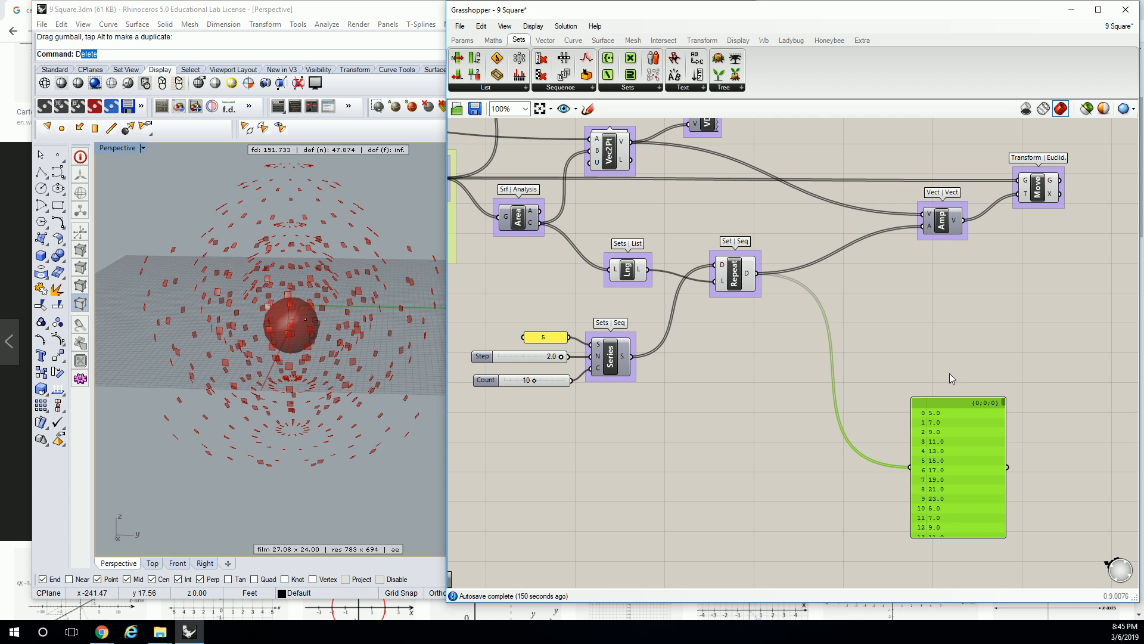
{"action": "mouse_move", "coordinate": [850, 369]}
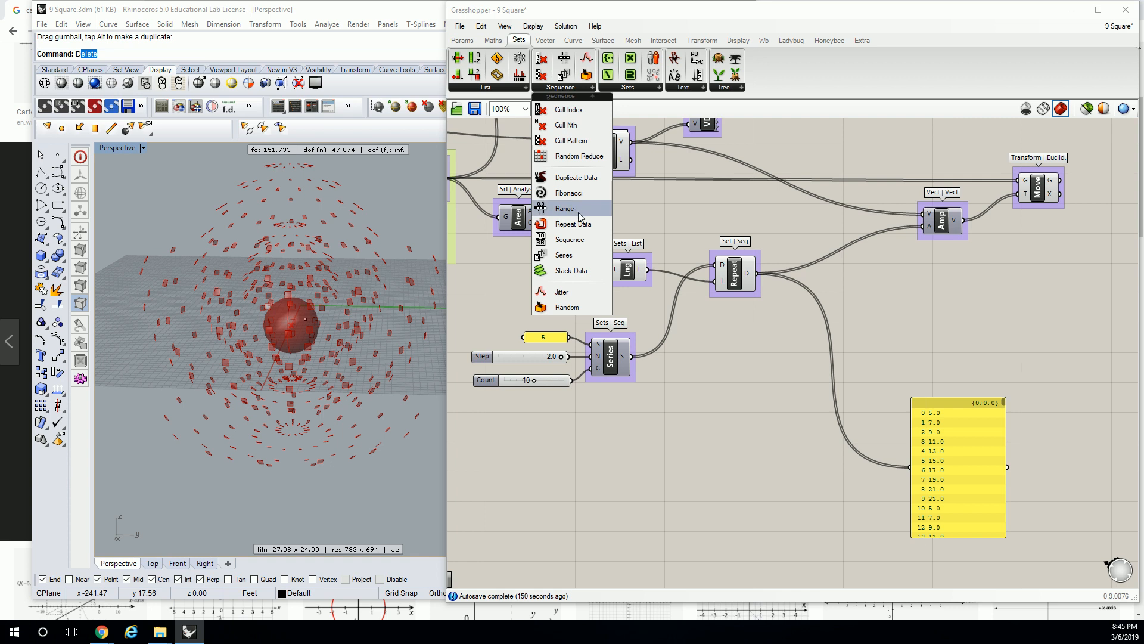
{"action": "mouse_move", "coordinate": [577, 156]}
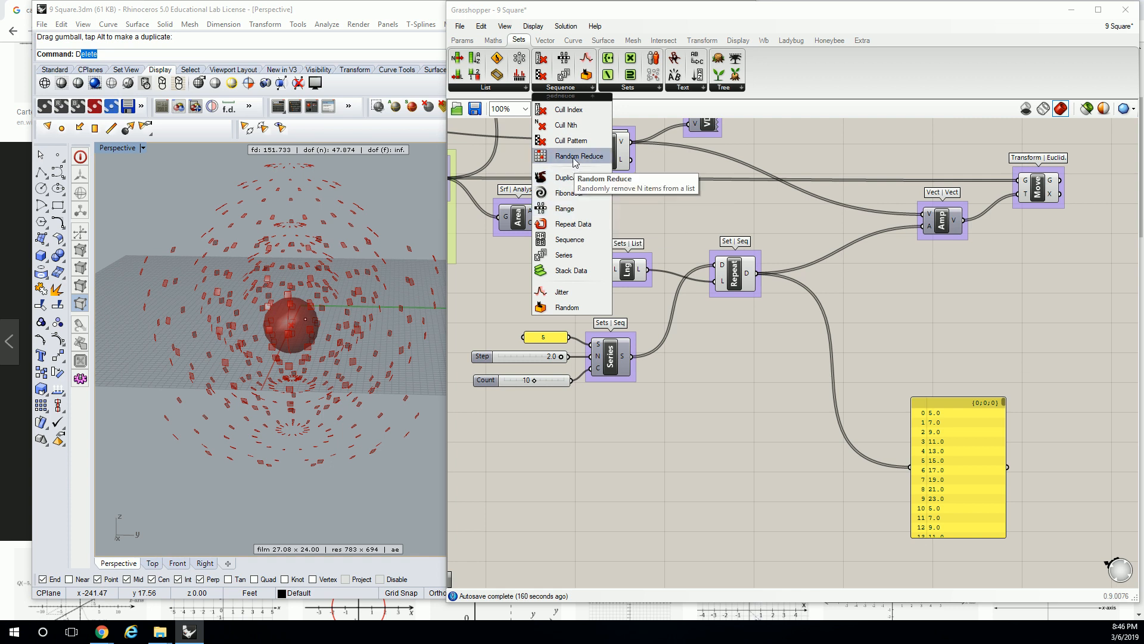
{"action": "mouse_move", "coordinate": [567, 308]}
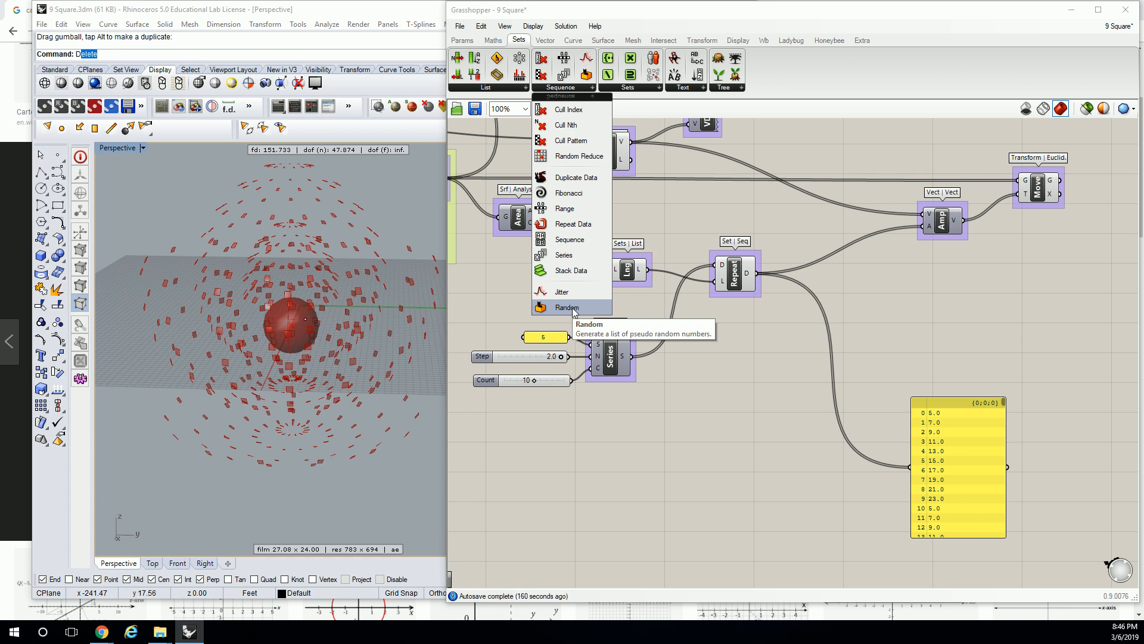
Place the Jitter component, label its group 'Sets | Seq' and feed Repeat's list into it
{"action": "left_click", "coordinate": [562, 291]}
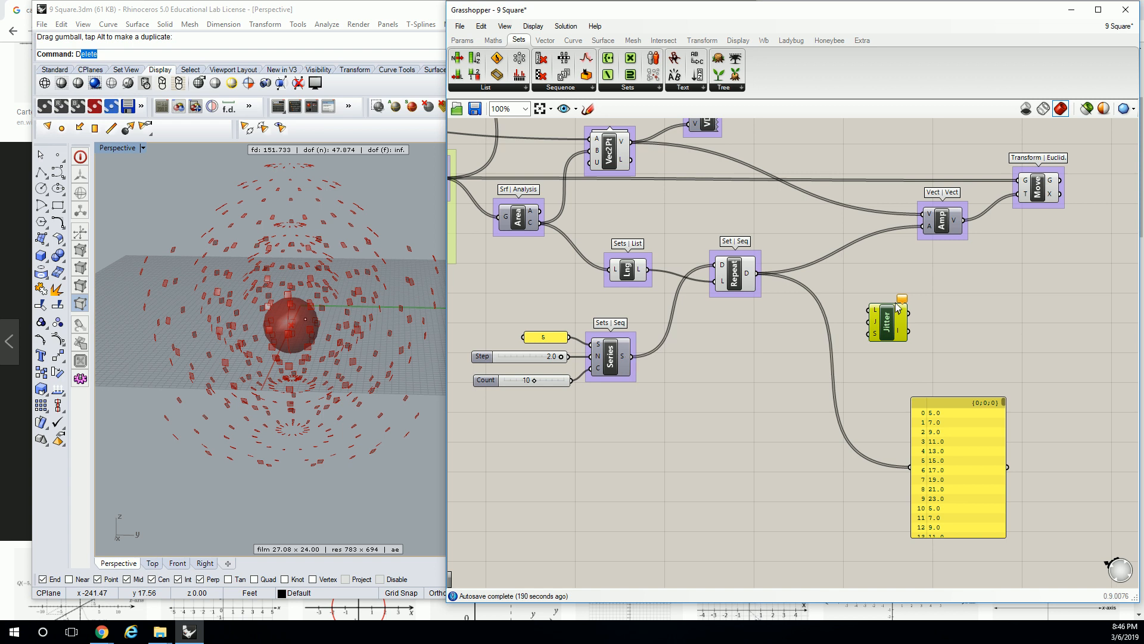
{"action": "mouse_move", "coordinate": [897, 282]}
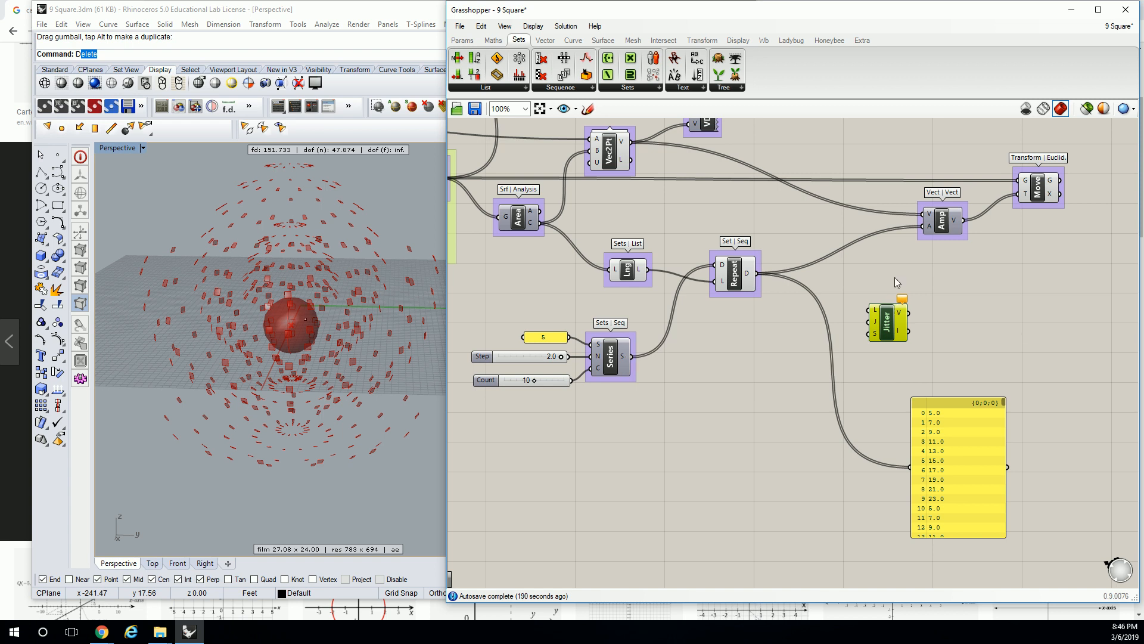
{"action": "mouse_move", "coordinate": [893, 327]}
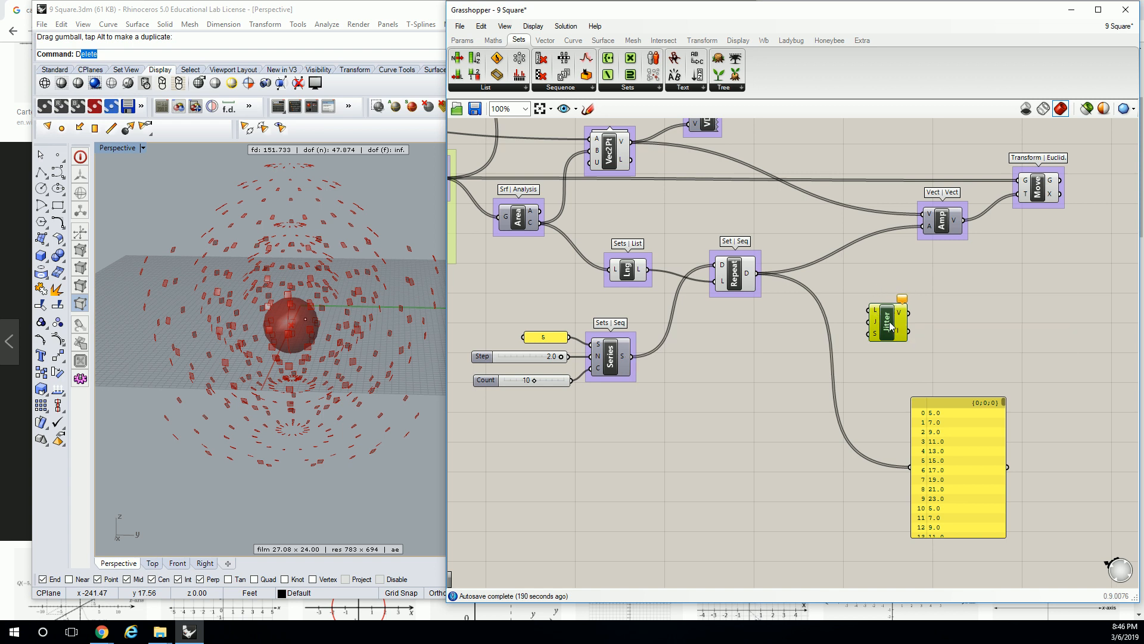
{"action": "right_click", "coordinate": [887, 321]}
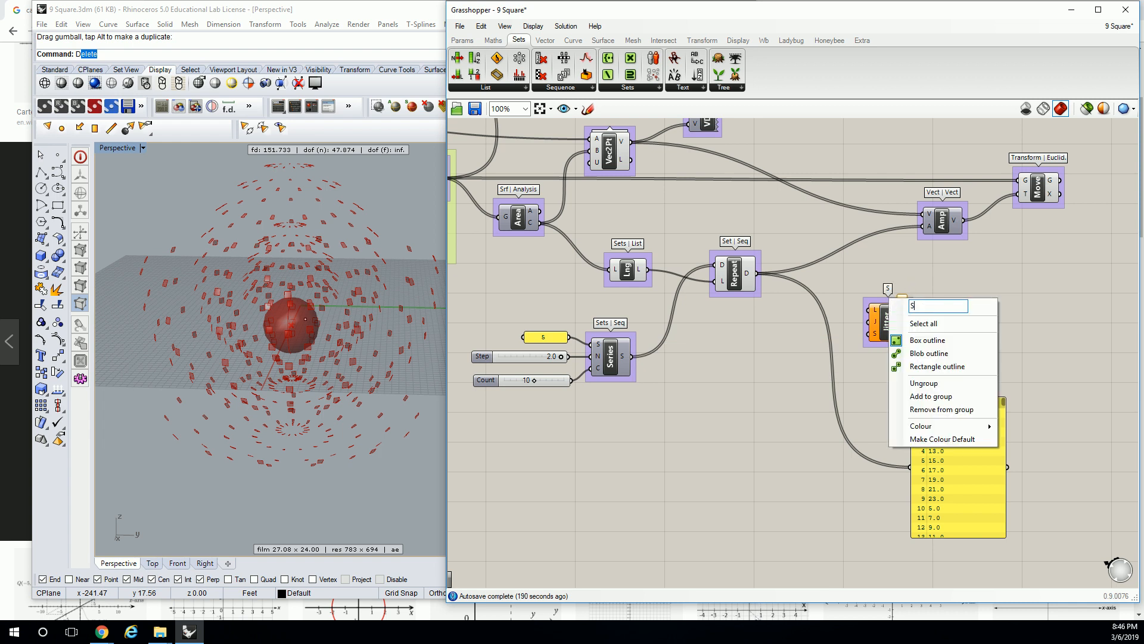
{"action": "type", "text": "Sets | Seq"}
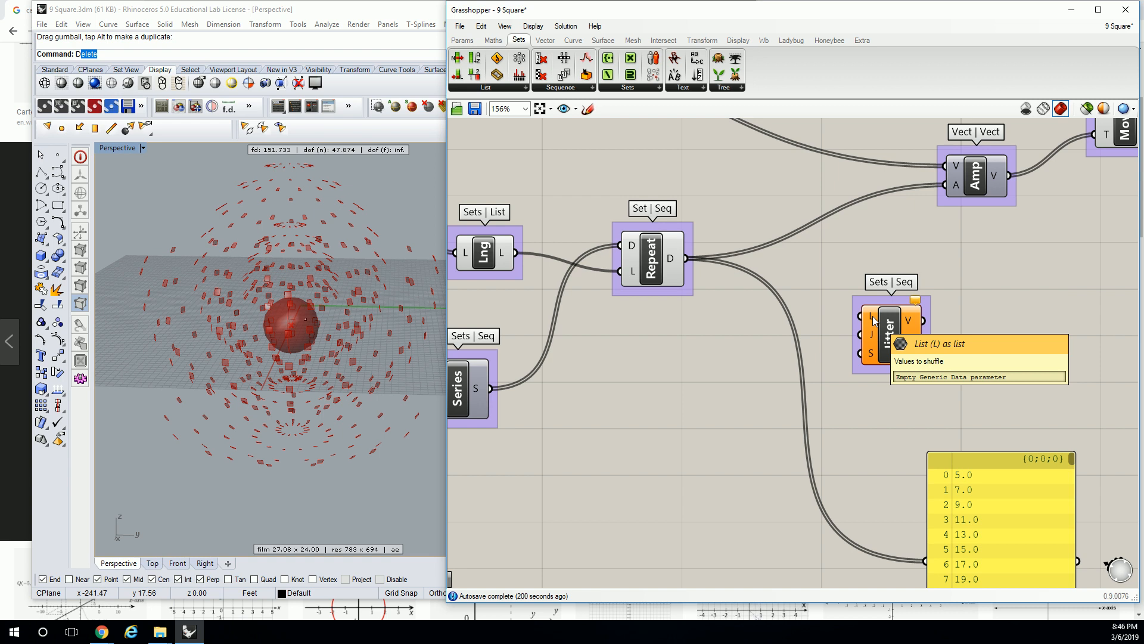
{"action": "mouse_move", "coordinate": [691, 264]}
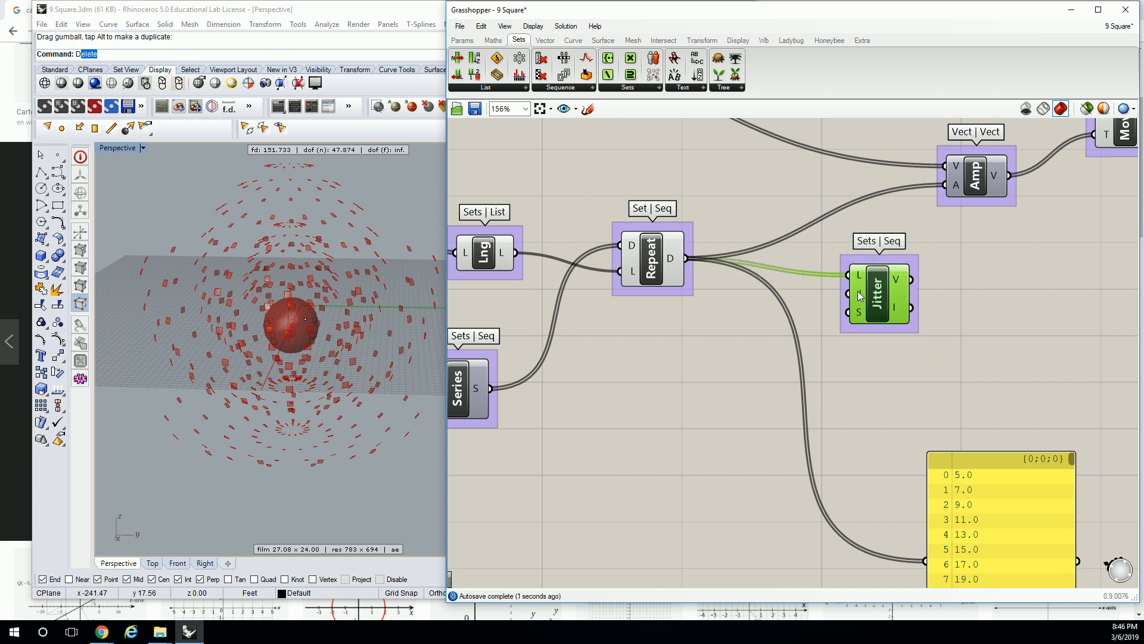
{"action": "mouse_move", "coordinate": [861, 297]}
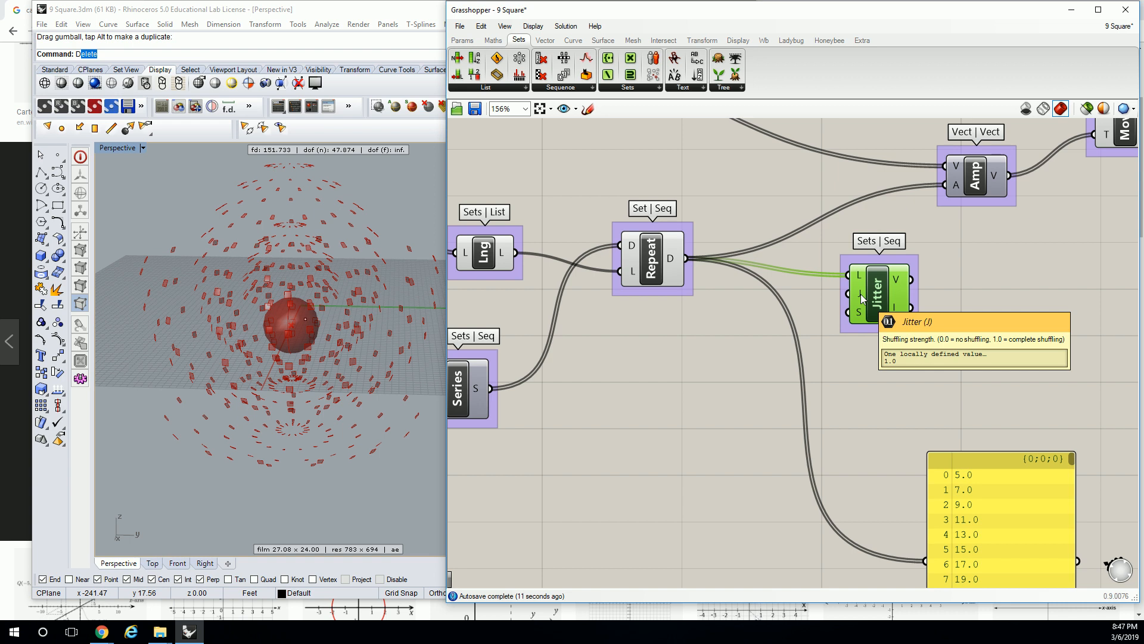
{"action": "double_click", "coordinate": [739, 302]}
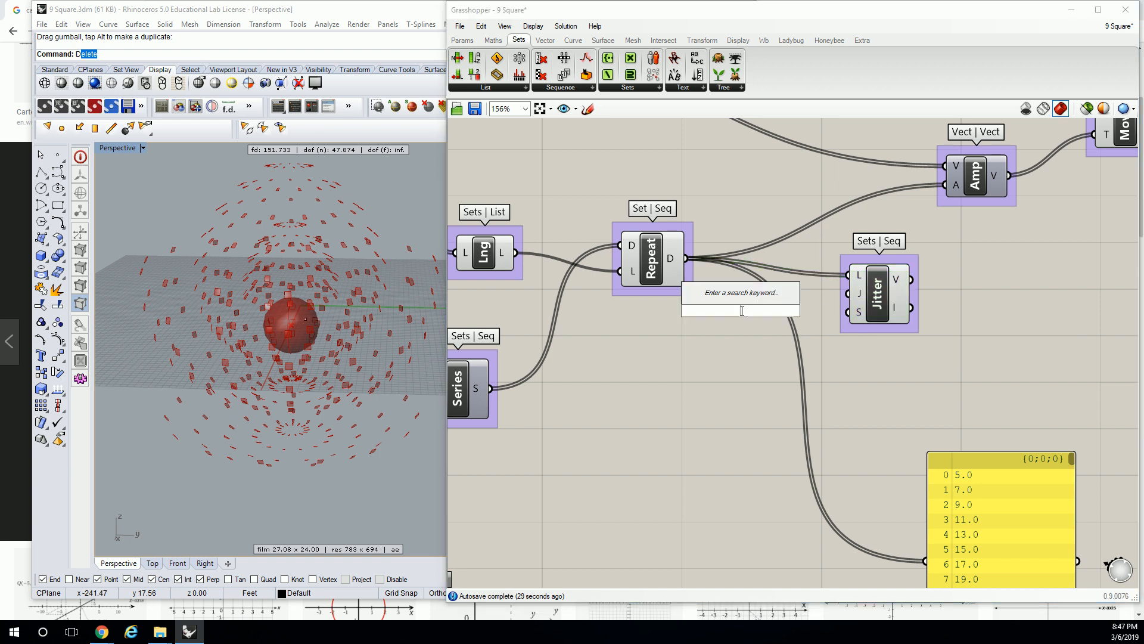
Create a 0-to-1 number slider named Jitter driving the J shuffle-strength input
{"action": "type", "text": "0<"}
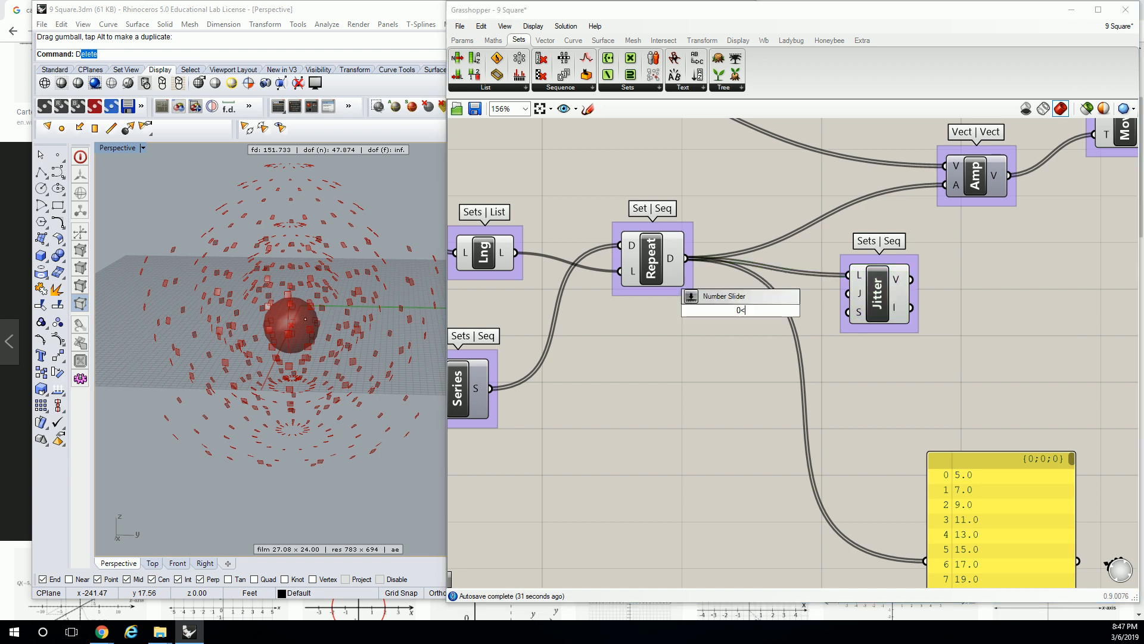
{"action": "type", "text": "1.0"}
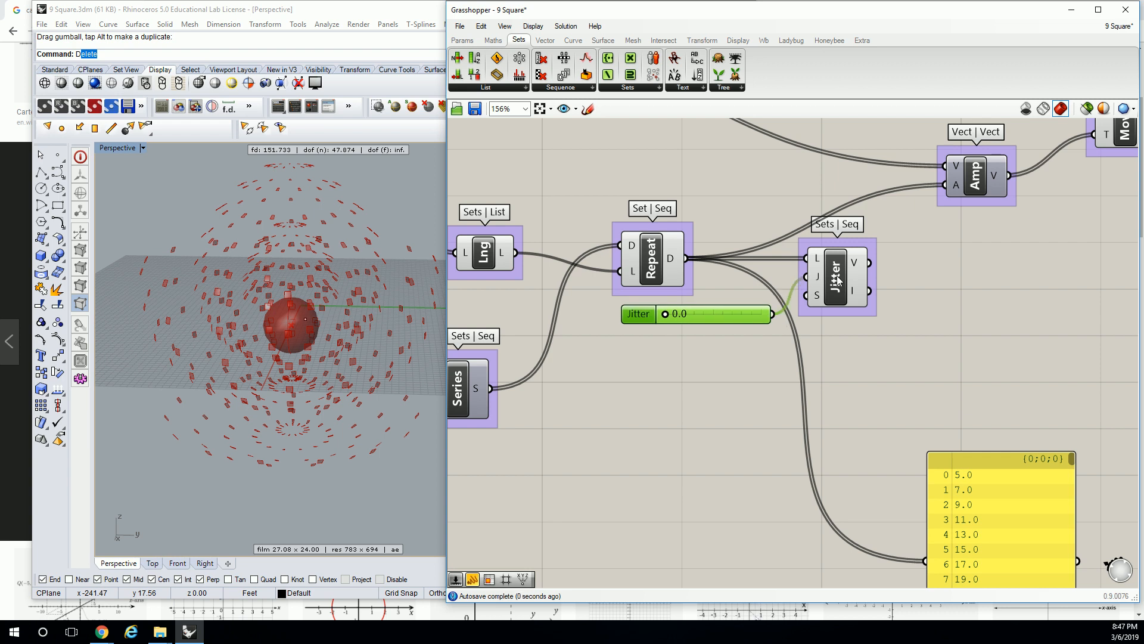
{"action": "mouse_move", "coordinate": [675, 313]}
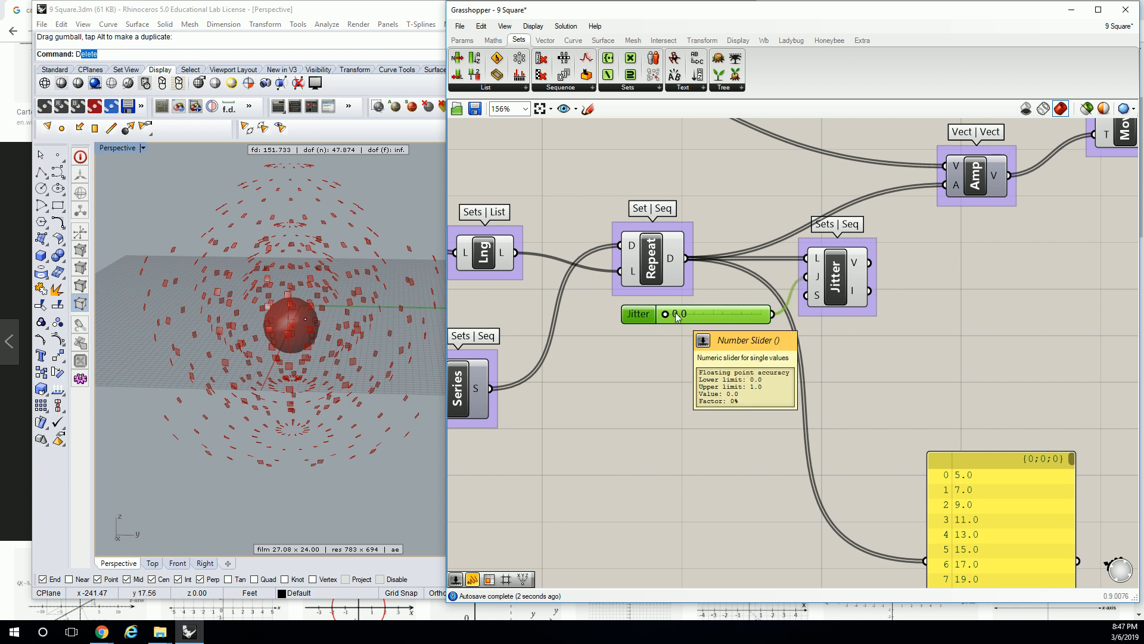
{"action": "mouse_move", "coordinate": [815, 298]}
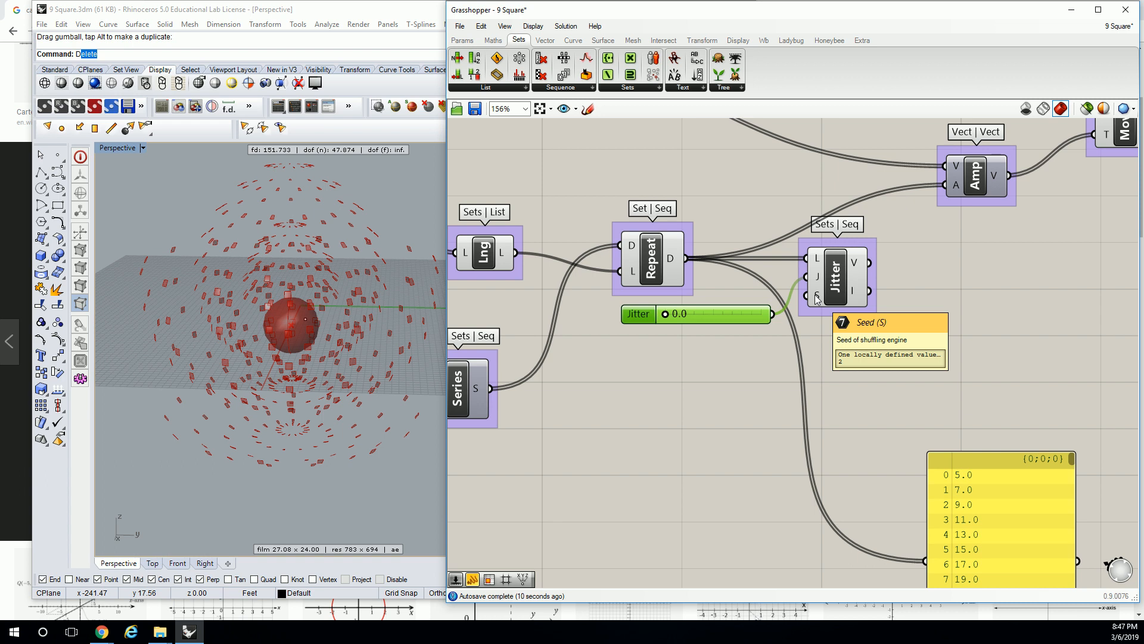
{"action": "mouse_move", "coordinate": [818, 275]}
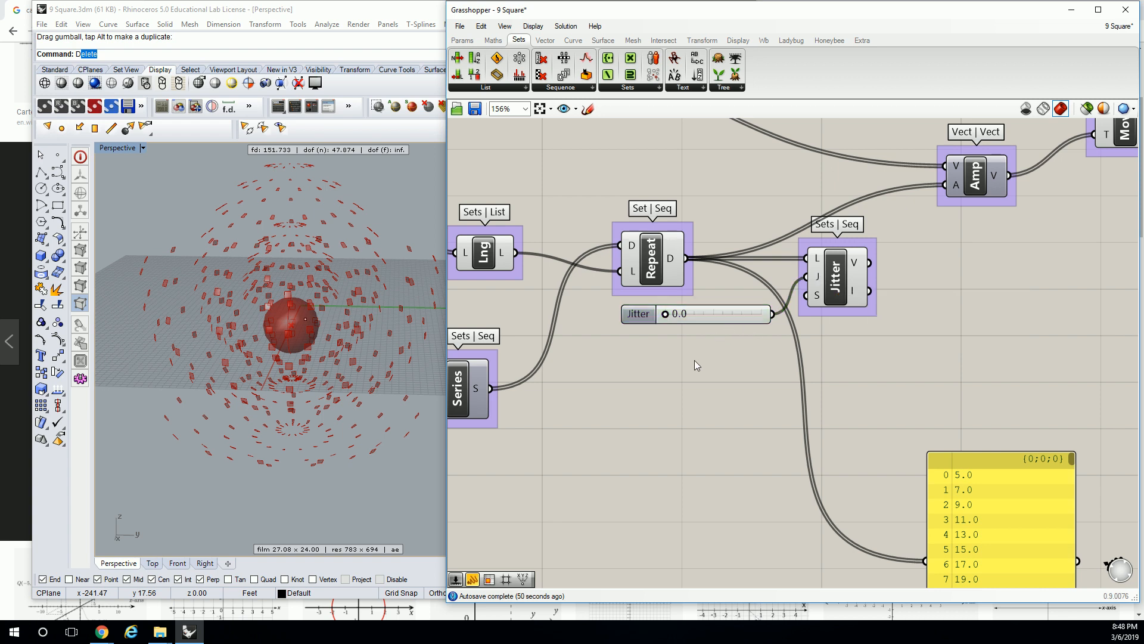
Add an integer Number Slider named Seed wired into Jitter's S input
{"action": "double_click", "coordinate": [694, 360]}
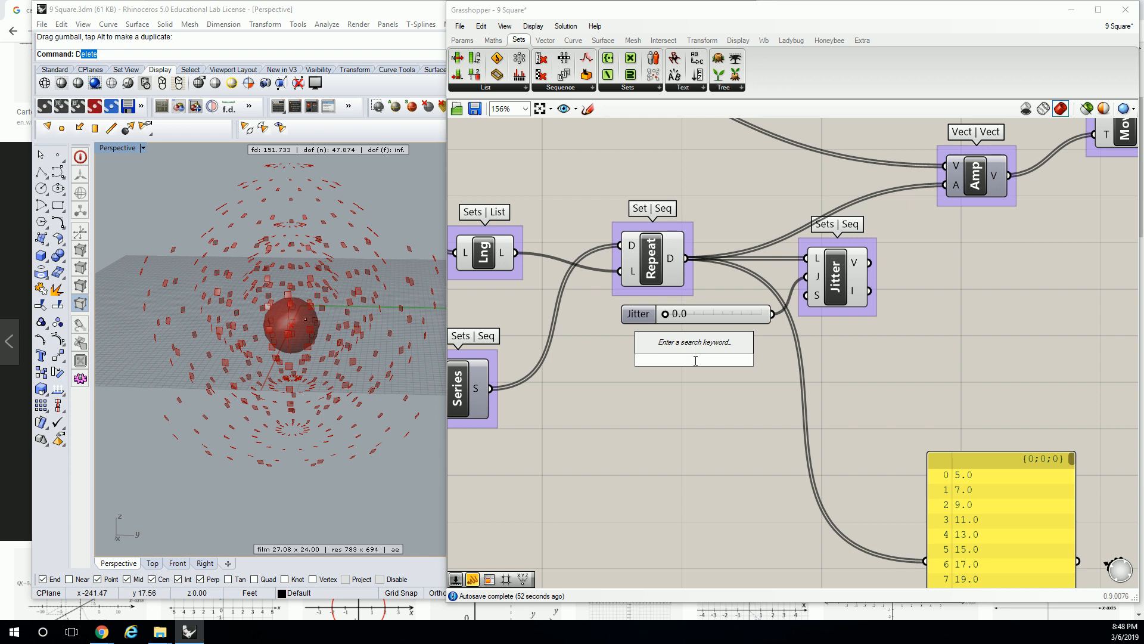
{"action": "type", "text": "Number Slider"}
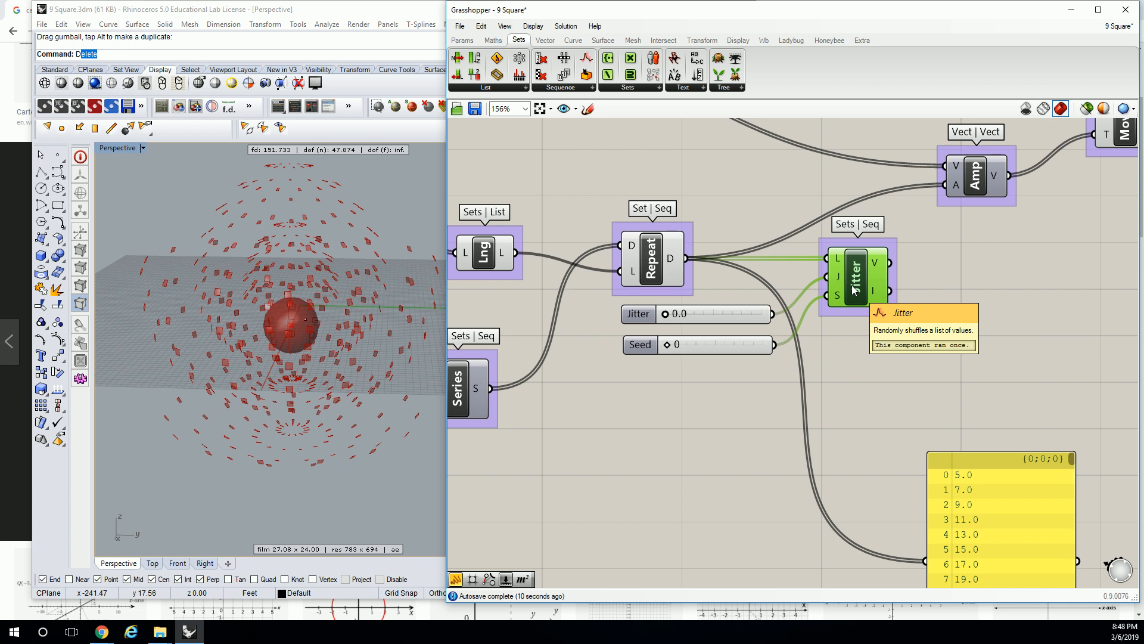
{"action": "mouse_move", "coordinate": [670, 323]}
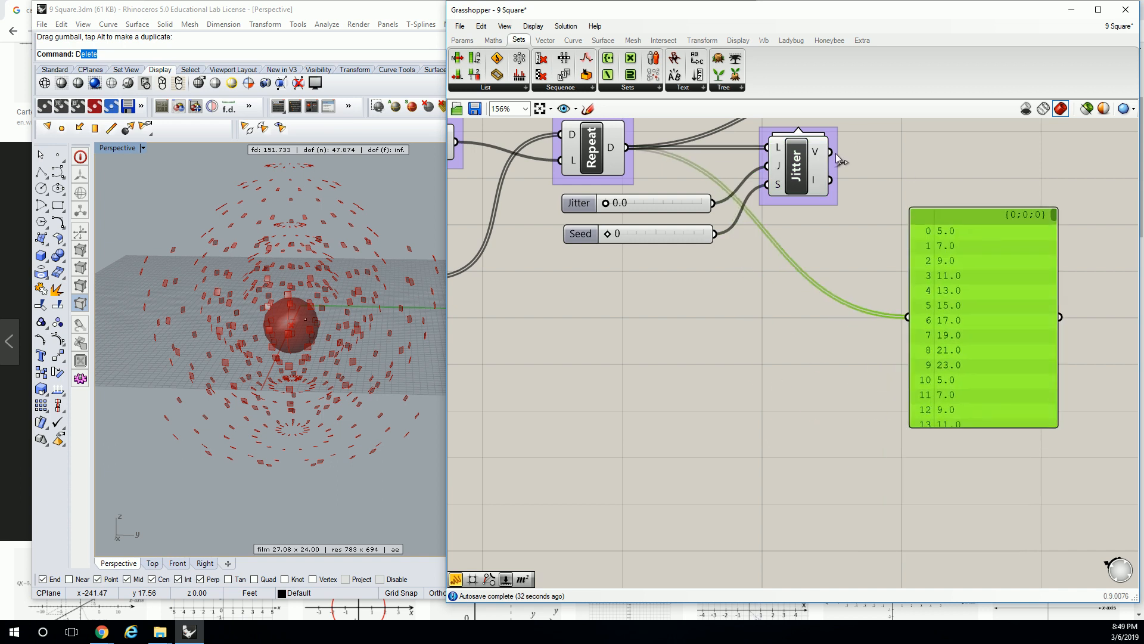
Route Jitter's shuffled values to Amplitude and the panel, with Jitter 0.1 and Seed 3
{"action": "scroll", "scroll_direction": "down", "scroll_amount": 3}
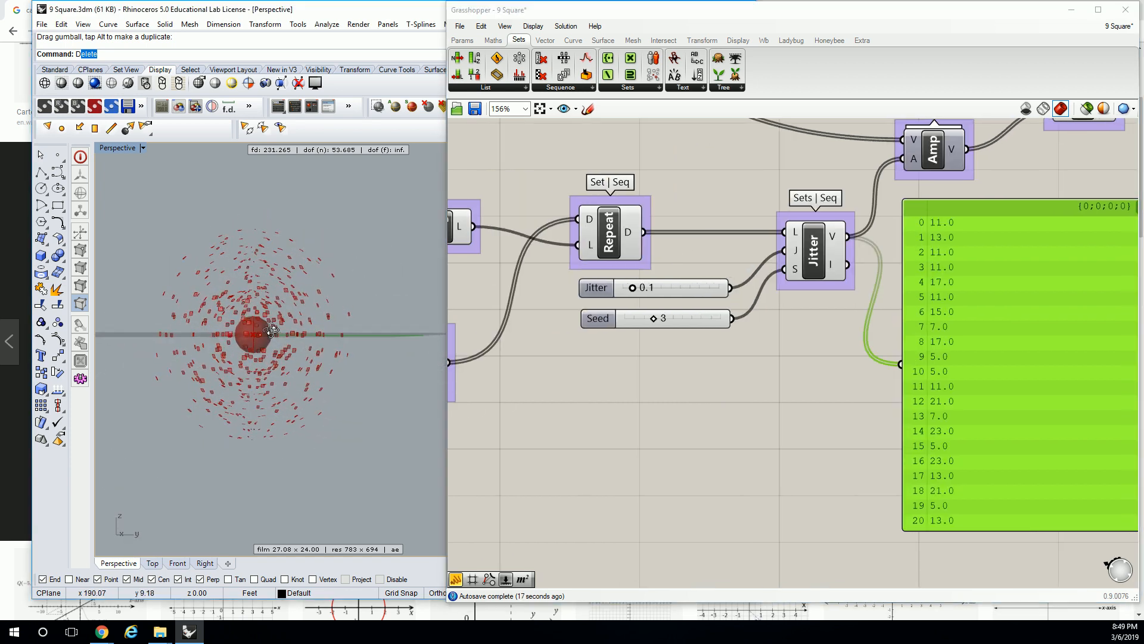
{"action": "scroll", "scroll_direction": "down", "scroll_amount": 3}
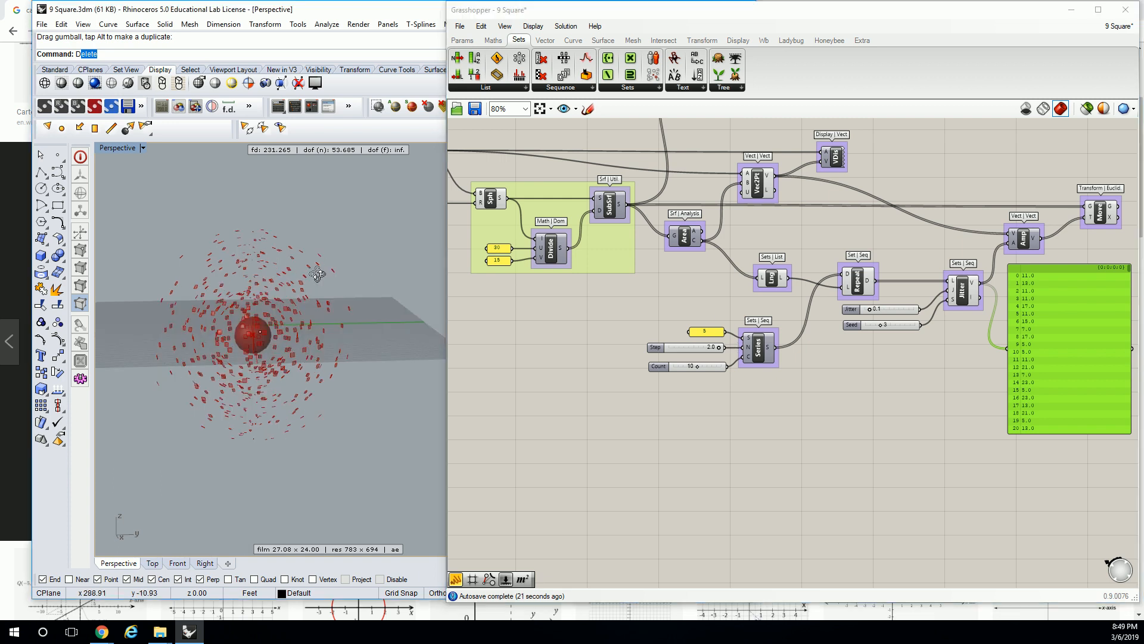
Set both Divide Domain U and V count panels to 3 in Panel Properties
{"action": "double_click", "coordinate": [646, 248]}
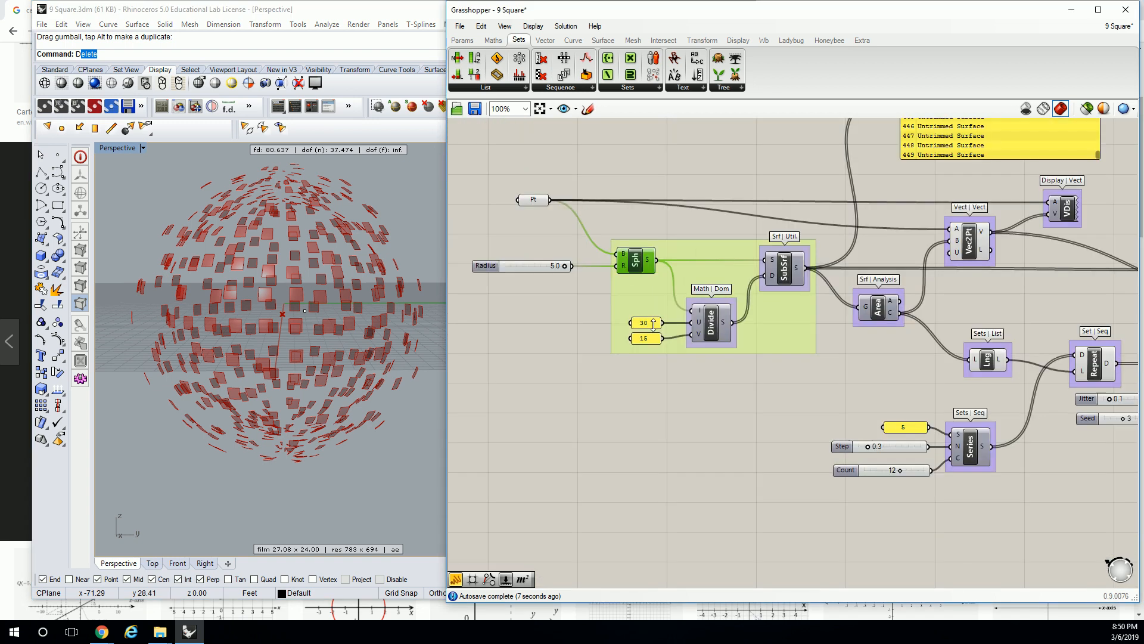
{"action": "scroll", "scroll_direction": "up", "scroll_amount": 3}
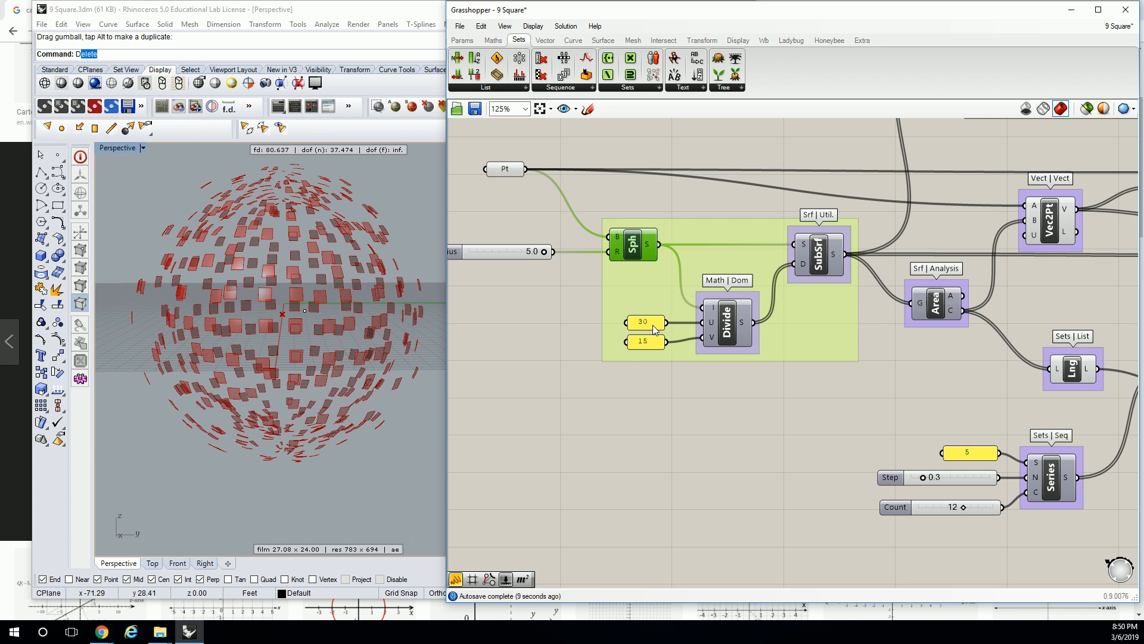
{"action": "mouse_move", "coordinate": [645, 347]}
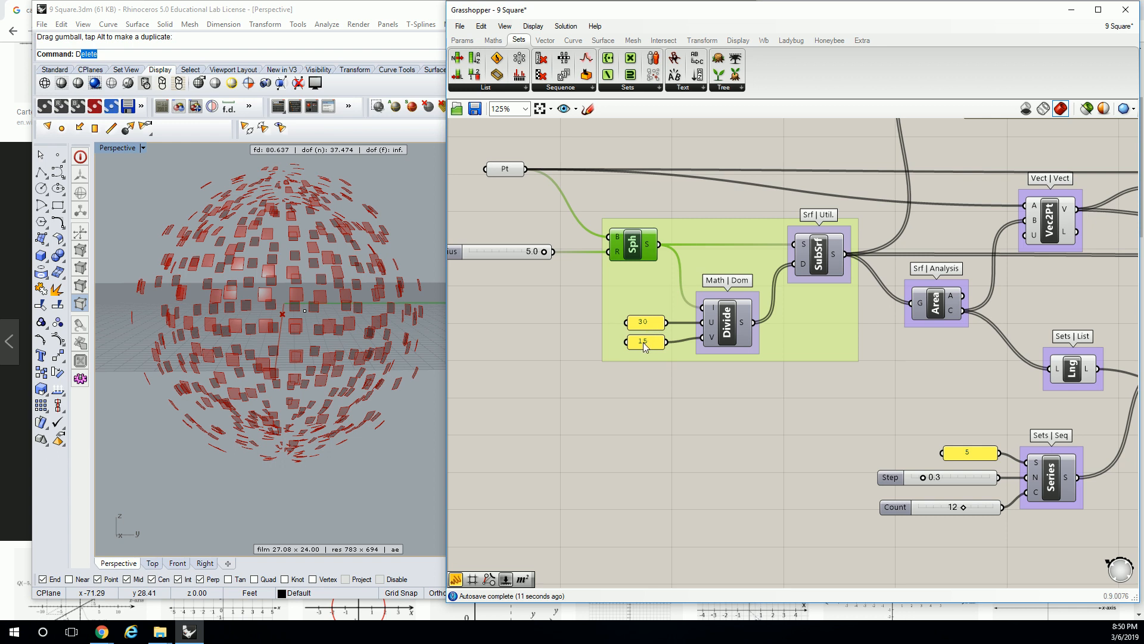
{"action": "mouse_move", "coordinate": [645, 342]}
{"action": "type", "text": "3"}
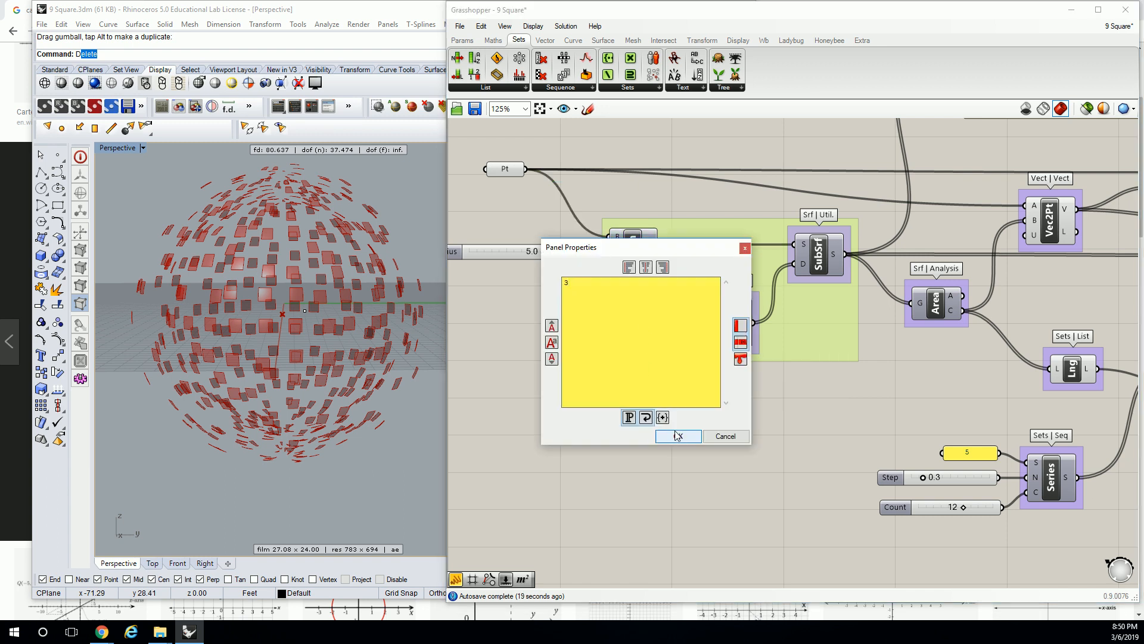
{"action": "left_click", "coordinate": [677, 436]}
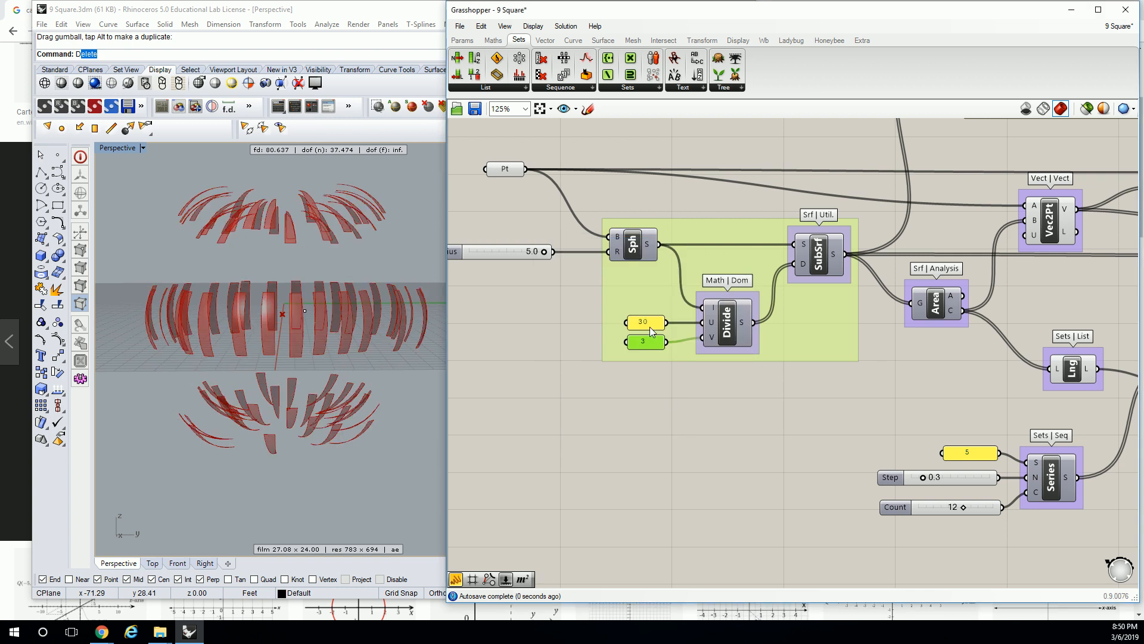
{"action": "double_click", "coordinate": [642, 322]}
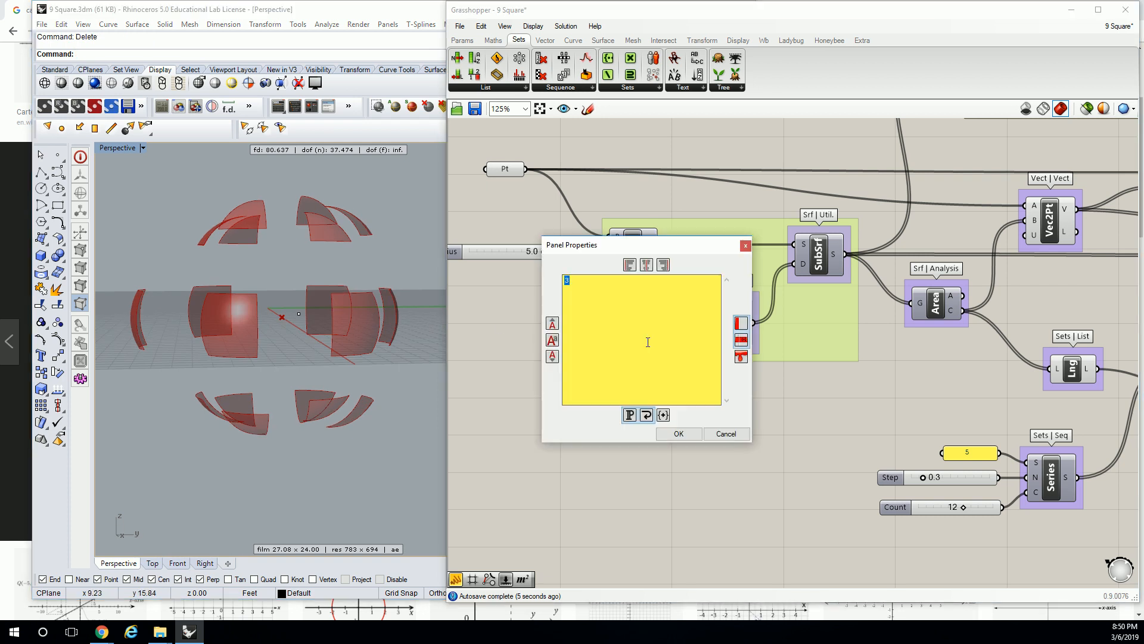
{"action": "left_click", "coordinate": [677, 434]}
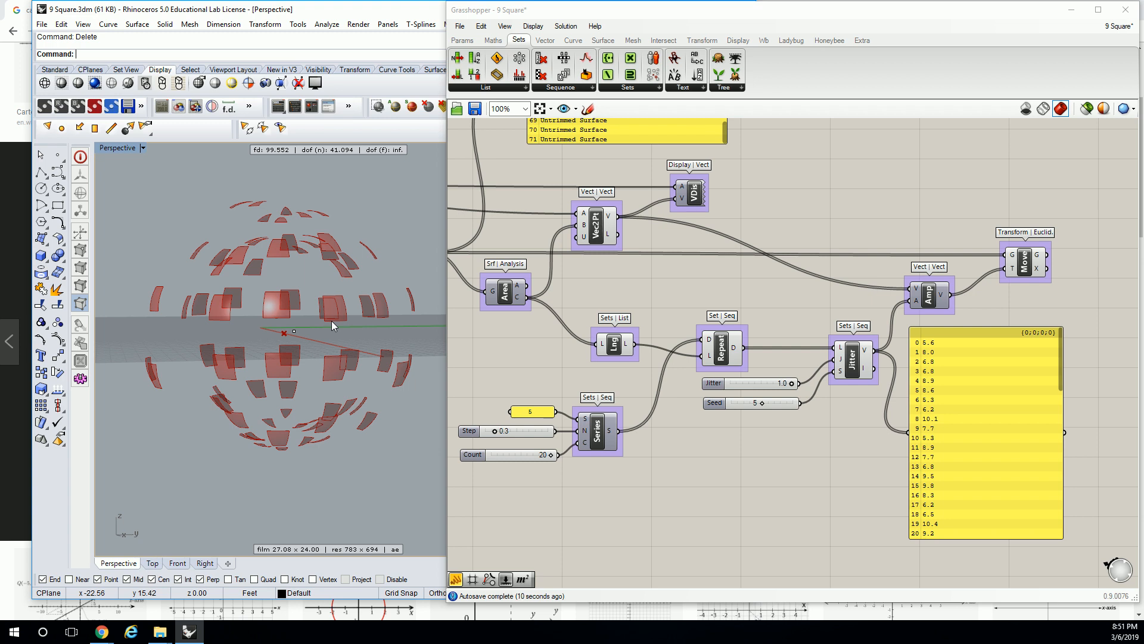
{"action": "mouse_move", "coordinate": [493, 241]}
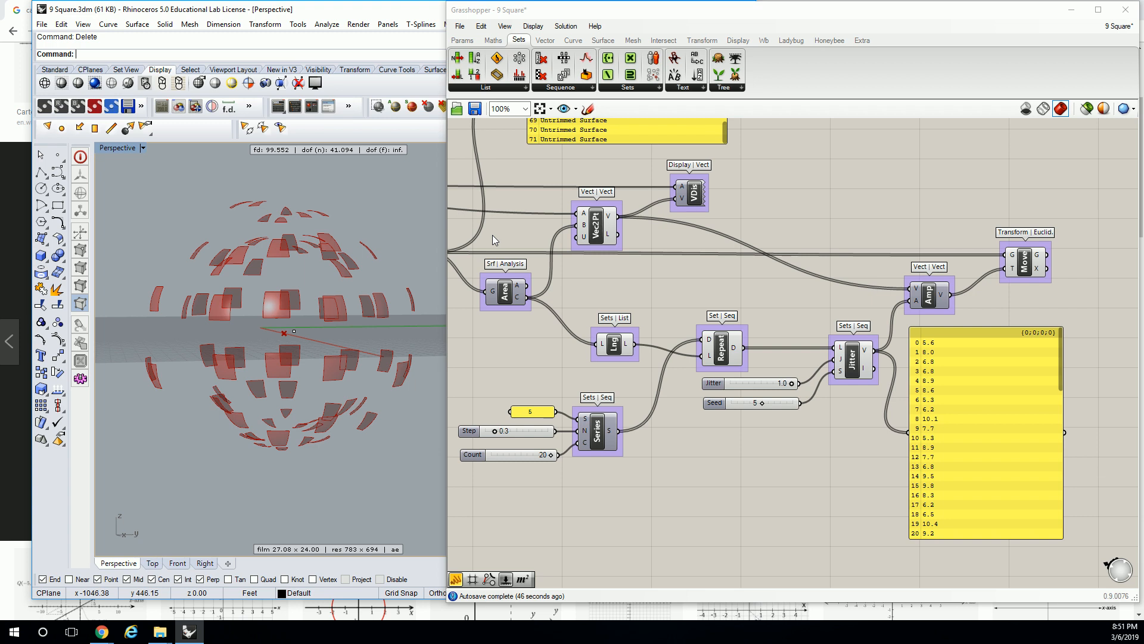
{"action": "mouse_move", "coordinate": [852, 354]}
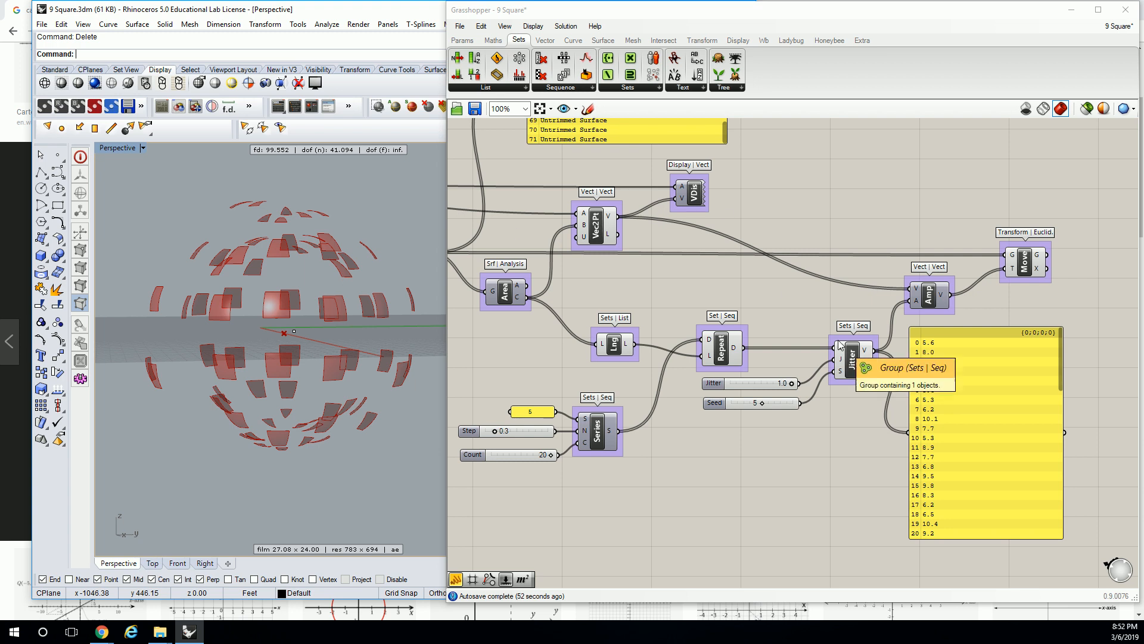
Drag Count to 20, Jitter to 1.0 and Seed 5, then review the panel output
{"action": "scroll", "scroll_direction": "down", "scroll_amount": 3}
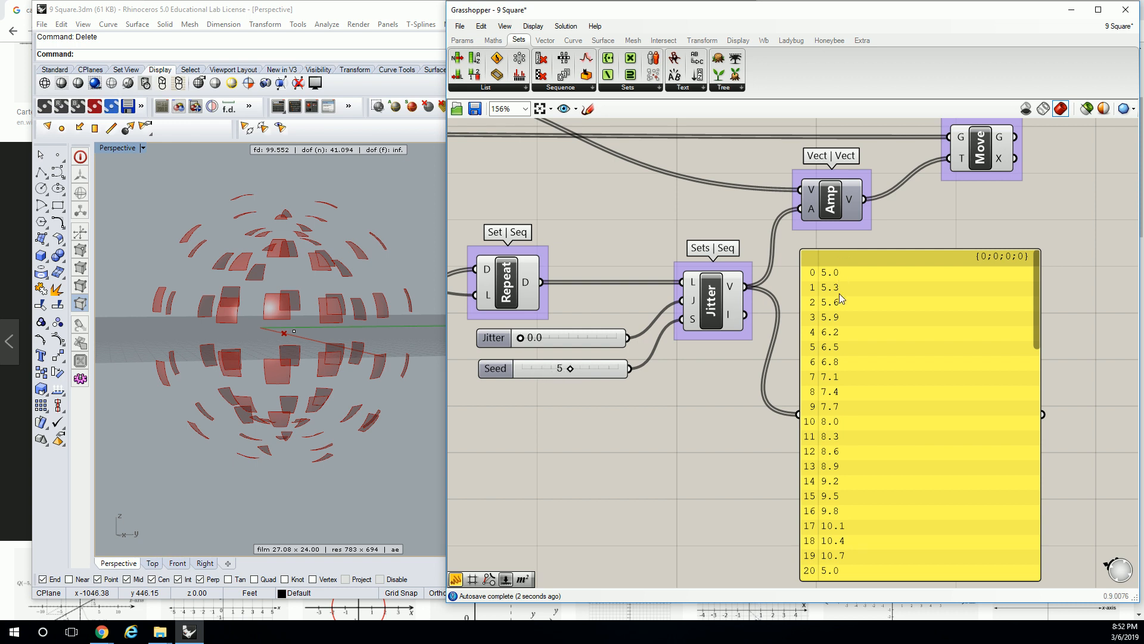
{"action": "mouse_move", "coordinate": [842, 324]}
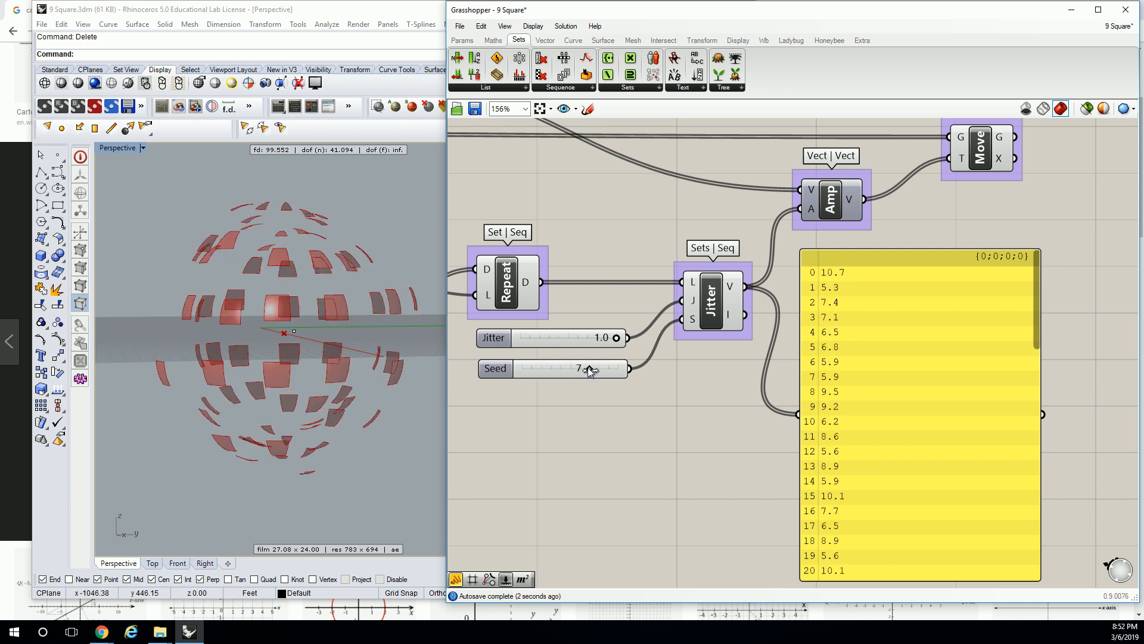
{"action": "mouse_move", "coordinate": [589, 369]}
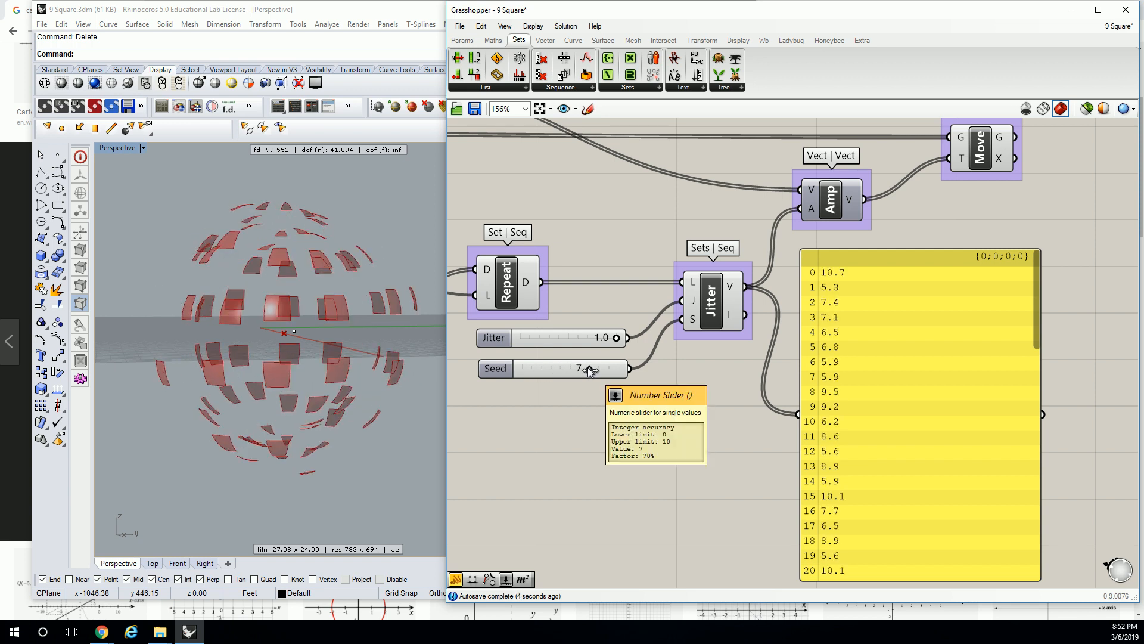